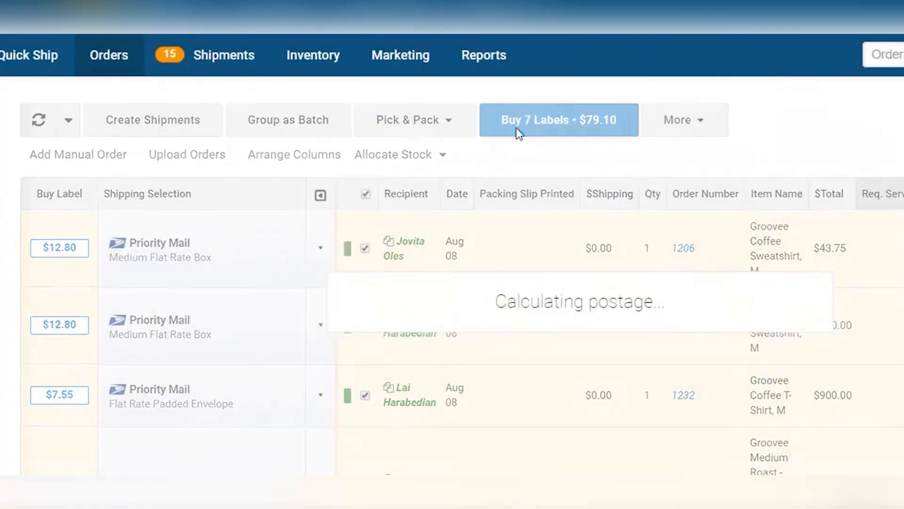
Step: Get rates for a 10×8×8 package from 78746 to 75229, comparing FedEx and USPS
{"action": "left_click", "coordinate": [557, 120]}
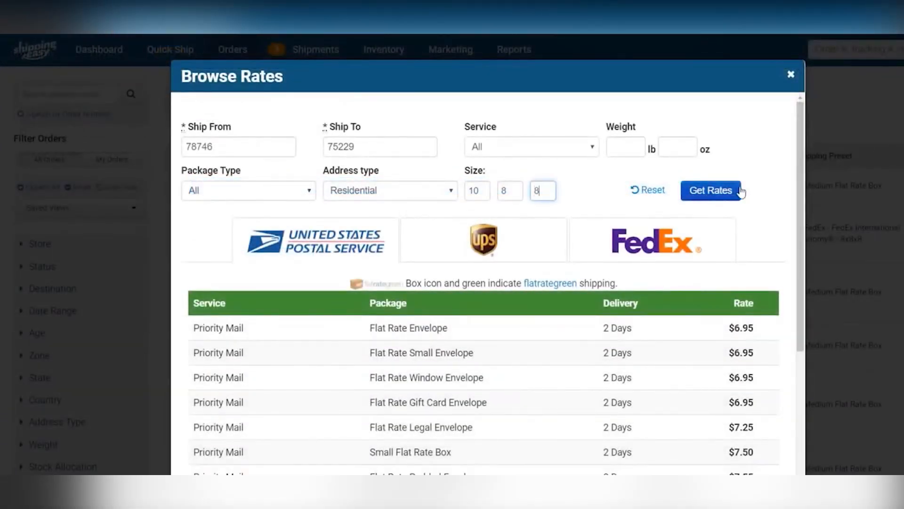
{"action": "left_click", "coordinate": [711, 190]}
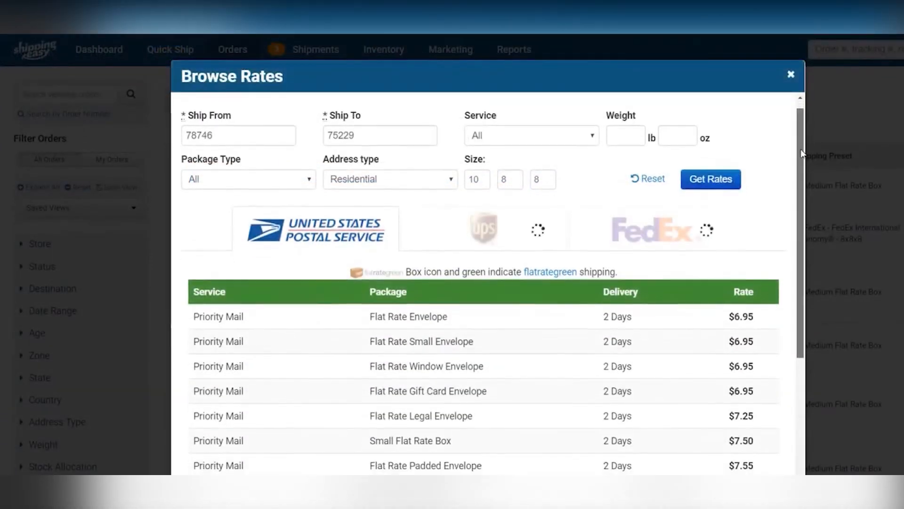
{"action": "scroll", "scroll_direction": "down", "scroll_amount": 3}
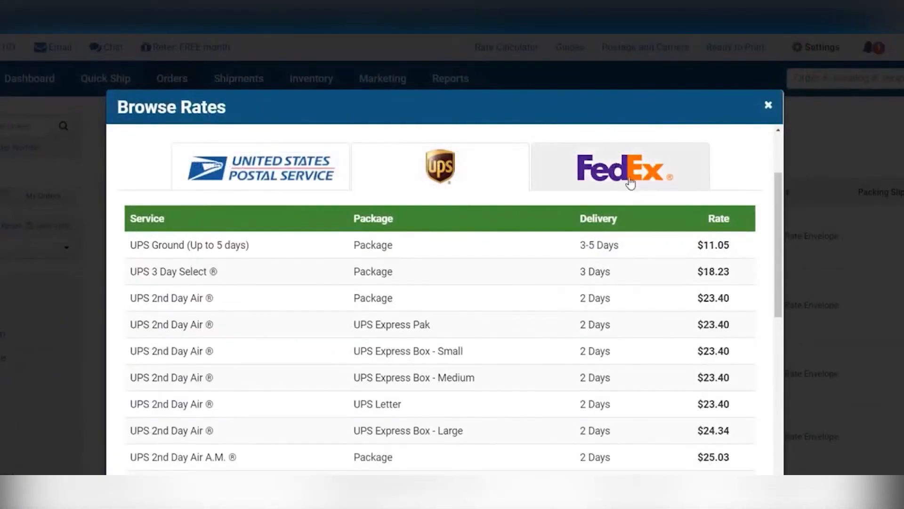
{"action": "left_click", "coordinate": [260, 166]}
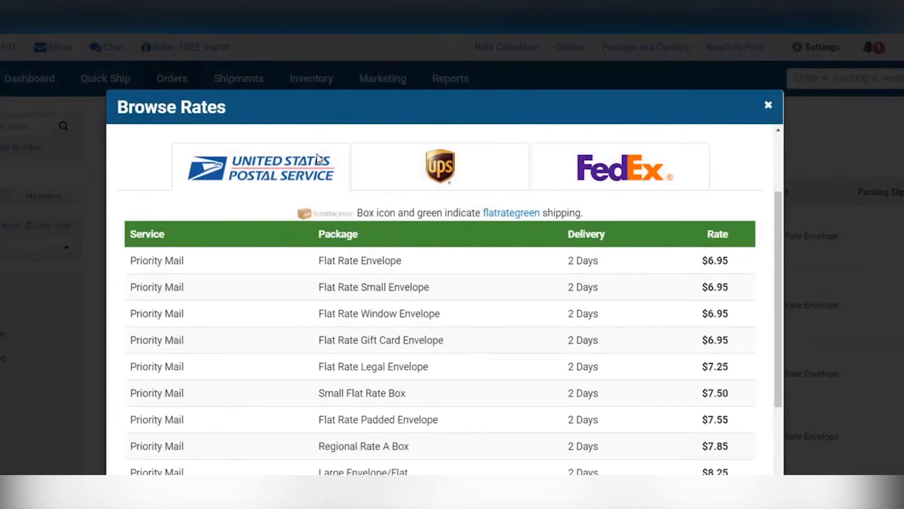
{"action": "left_click", "coordinate": [768, 104]}
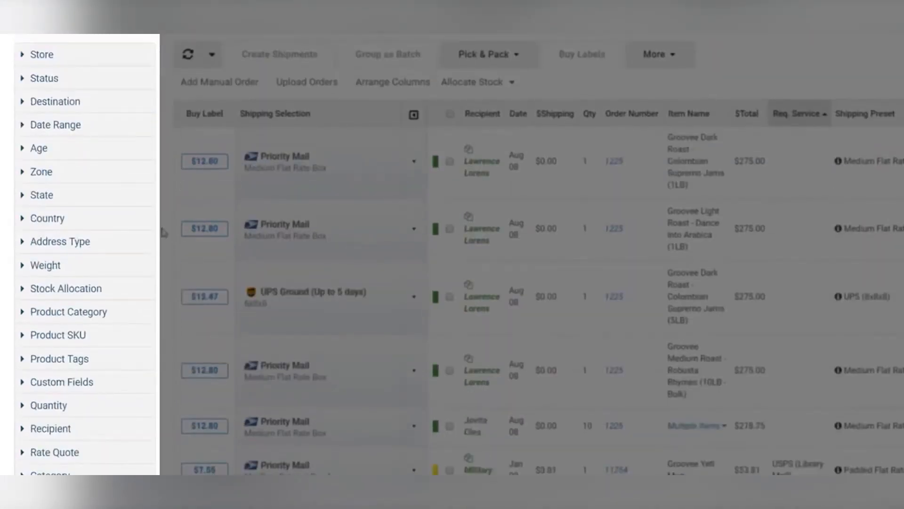
Step: From order 1232, save a rule assigning domestic orders to Kentucky Warehouse, then select all orders
{"action": "left_click", "coordinate": [44, 265]}
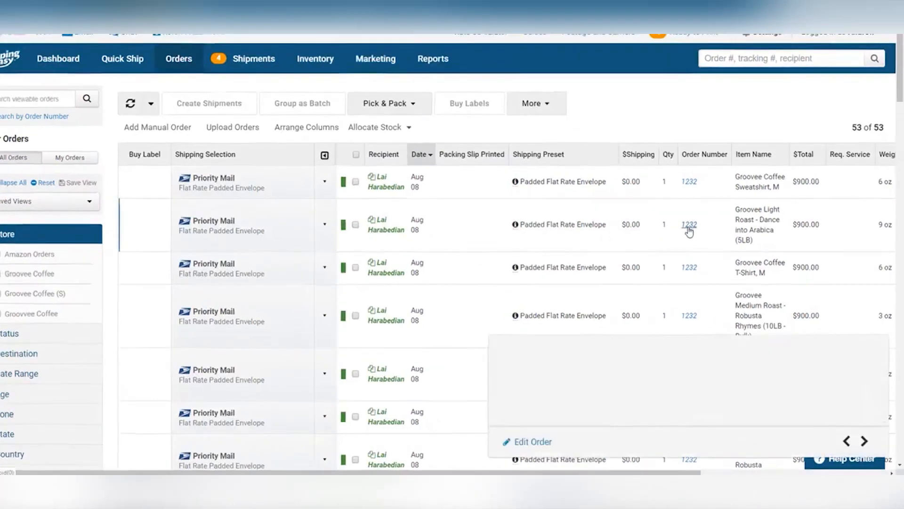
{"action": "left_click", "coordinate": [688, 224]}
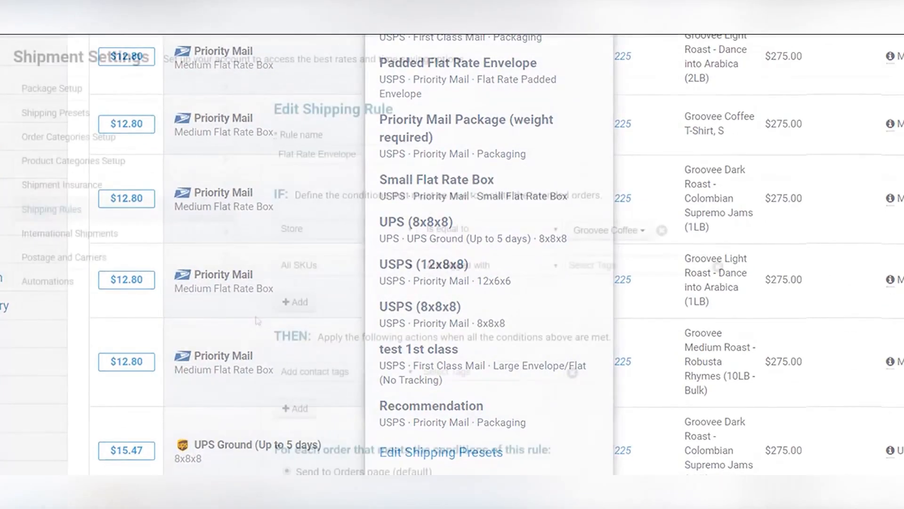
{"action": "left_click", "coordinate": [344, 368]}
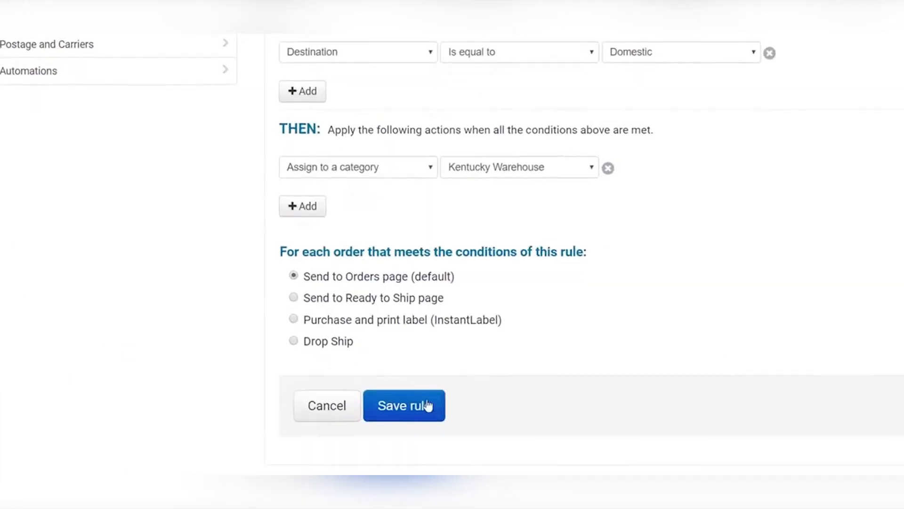
{"action": "left_click", "coordinate": [404, 405]}
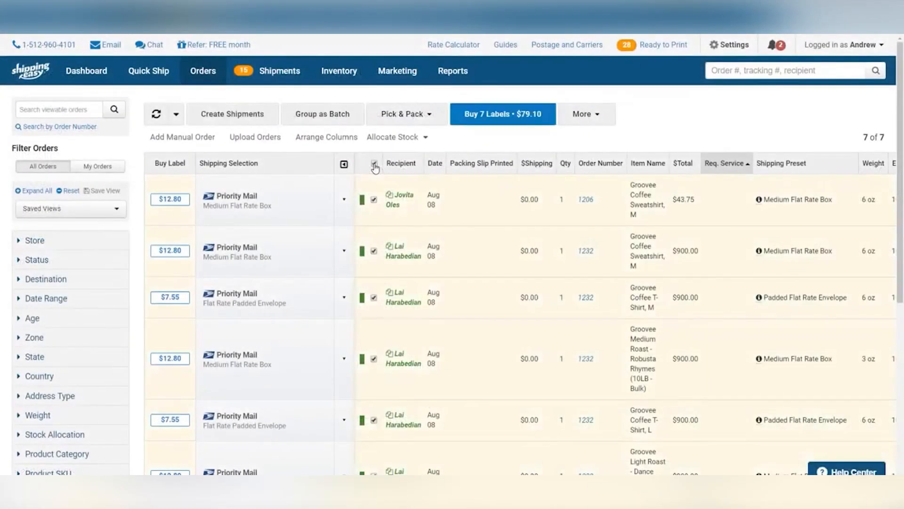
{"action": "left_click", "coordinate": [501, 113]}
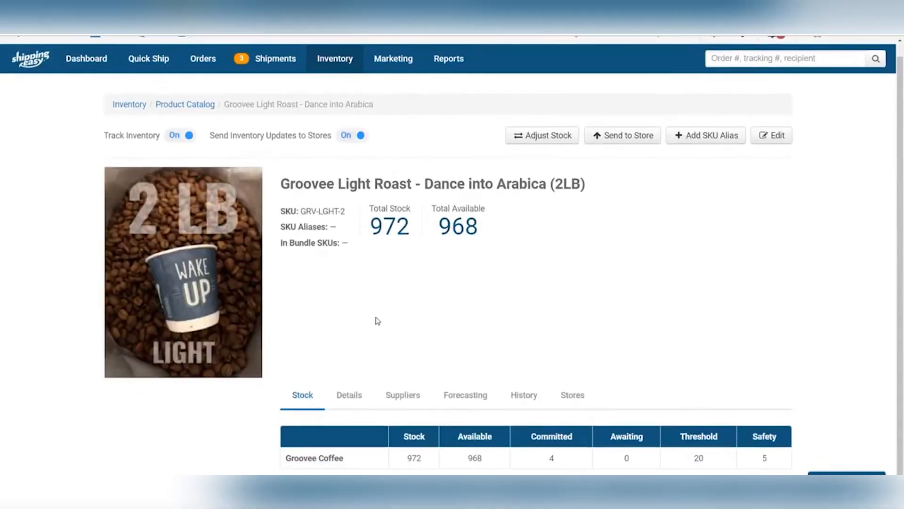
Step: View the Groovee Light Roast product details and the Inventory Low Stock report
{"action": "left_click", "coordinate": [348, 395]}
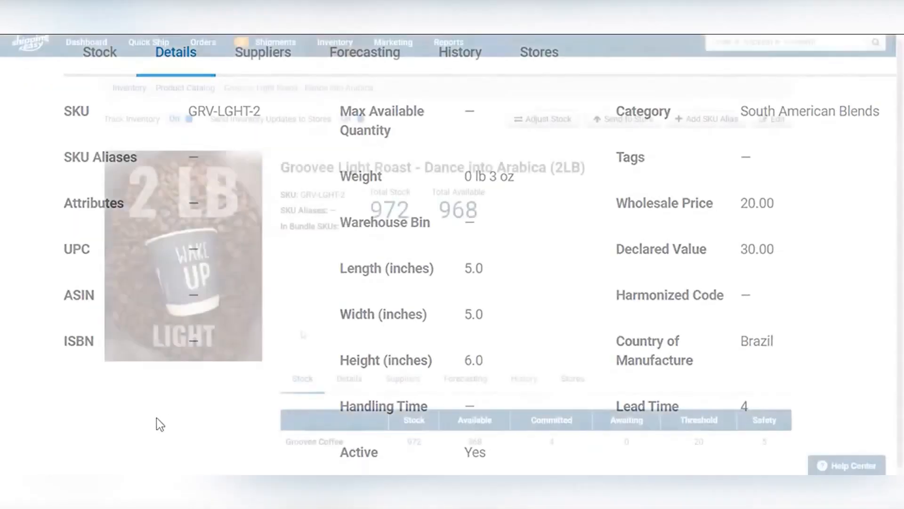
{"action": "left_click", "coordinate": [552, 288]}
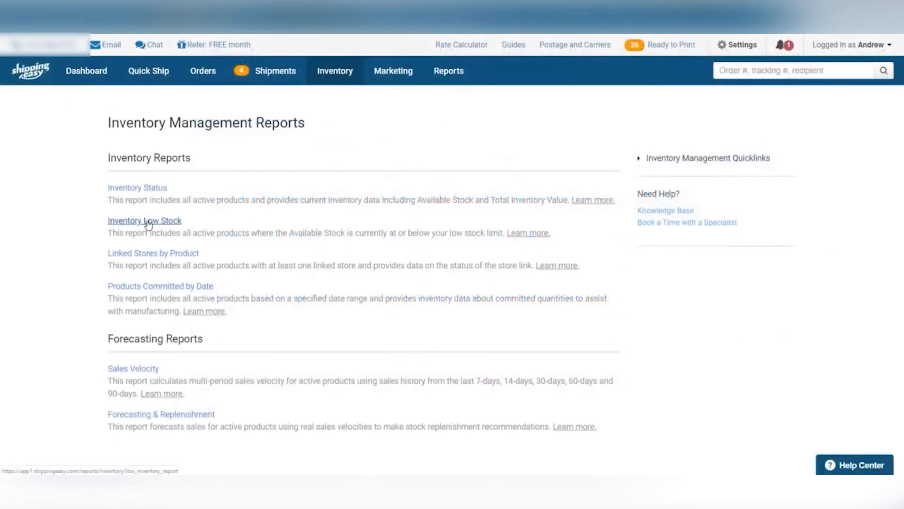
{"action": "left_click", "coordinate": [145, 220]}
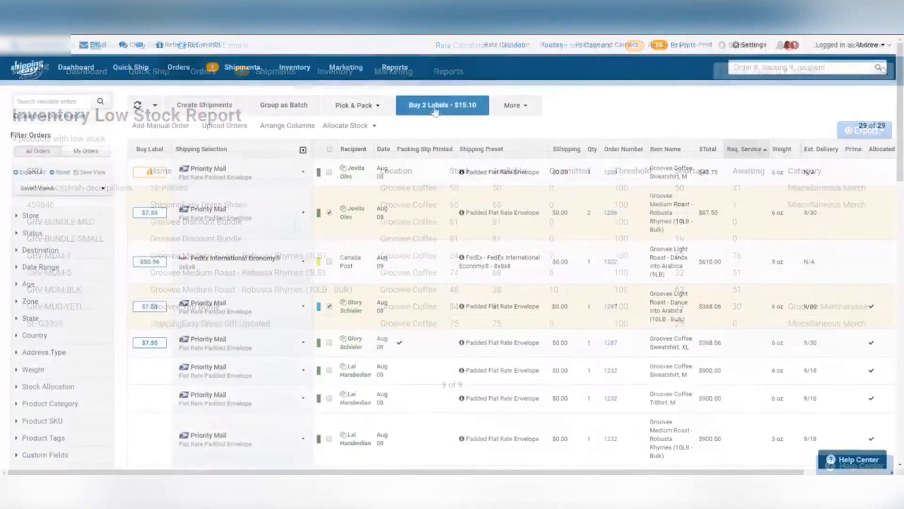
Step: Select low-stock Medium Roast products and draft a $1,345 purchase order with shipping and handling
{"action": "left_click", "coordinate": [717, 50]}
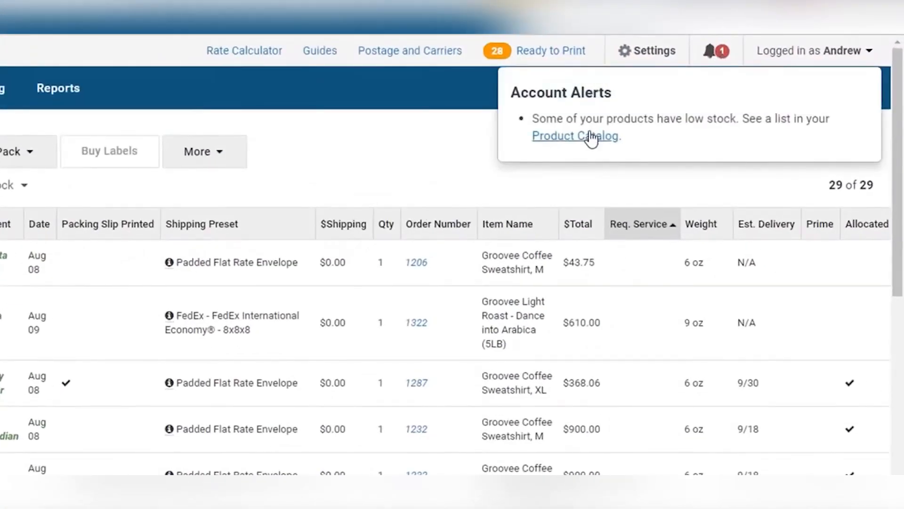
{"action": "left_click", "coordinate": [575, 135]}
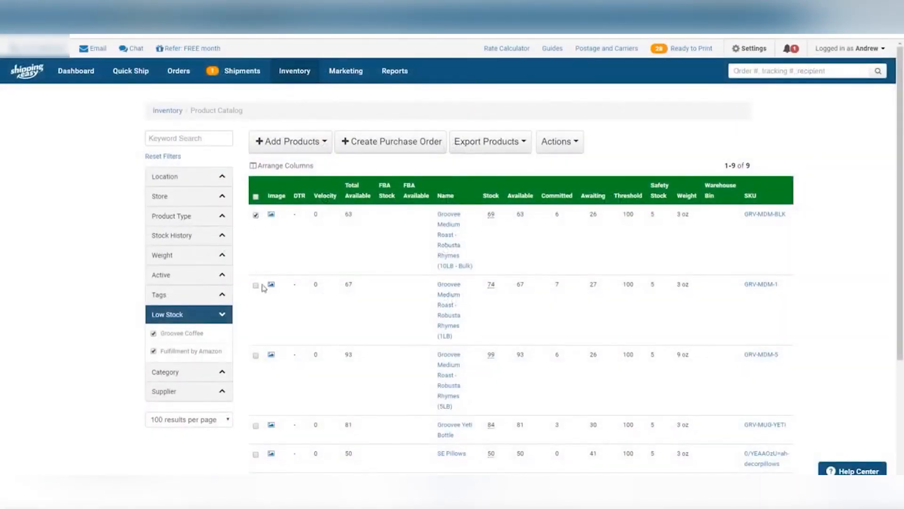
{"action": "left_click", "coordinate": [391, 141]}
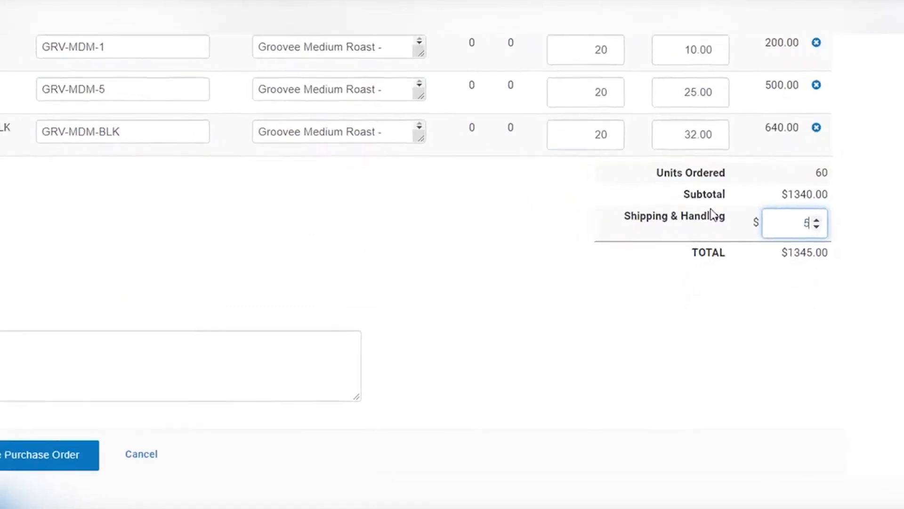
{"action": "left_click", "coordinate": [40, 455]}
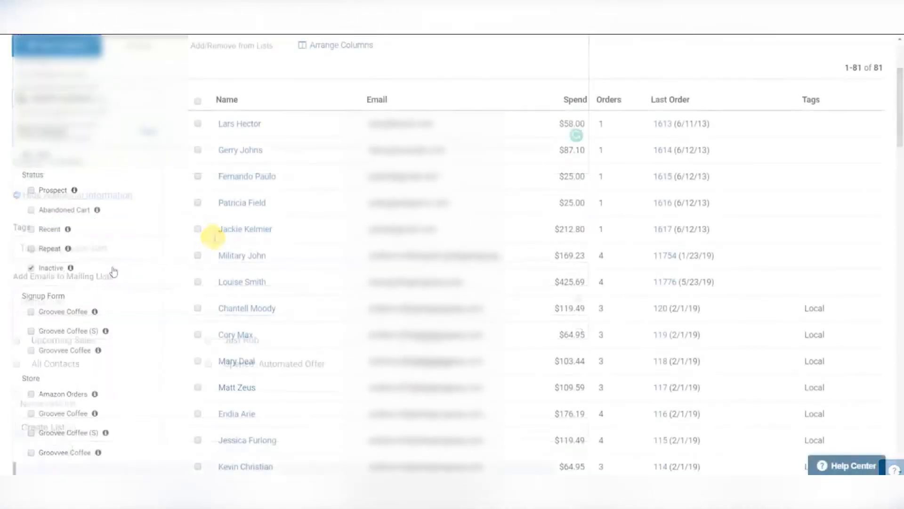
Step: Put inactive customers in a new list and build a First Time Buyer email from a template
{"action": "left_click", "coordinate": [265, 144]}
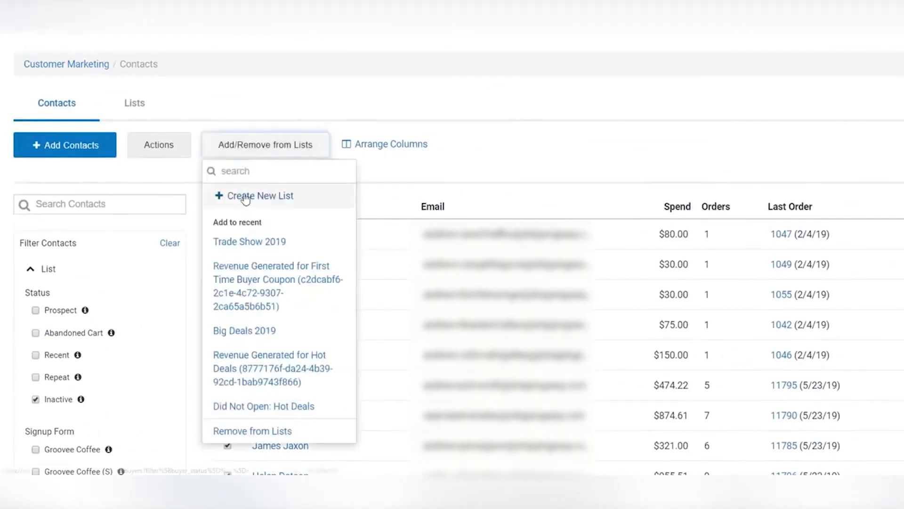
{"action": "left_click", "coordinate": [260, 196]}
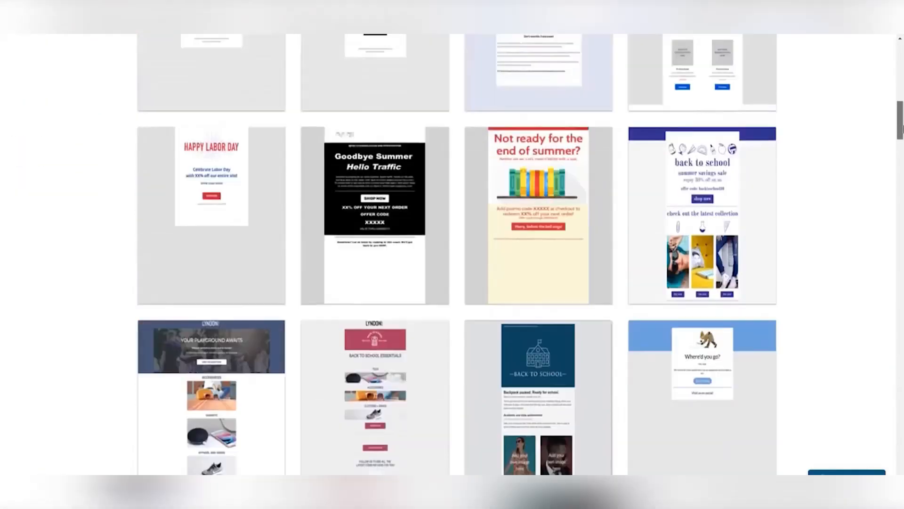
{"action": "left_click", "coordinate": [374, 216]}
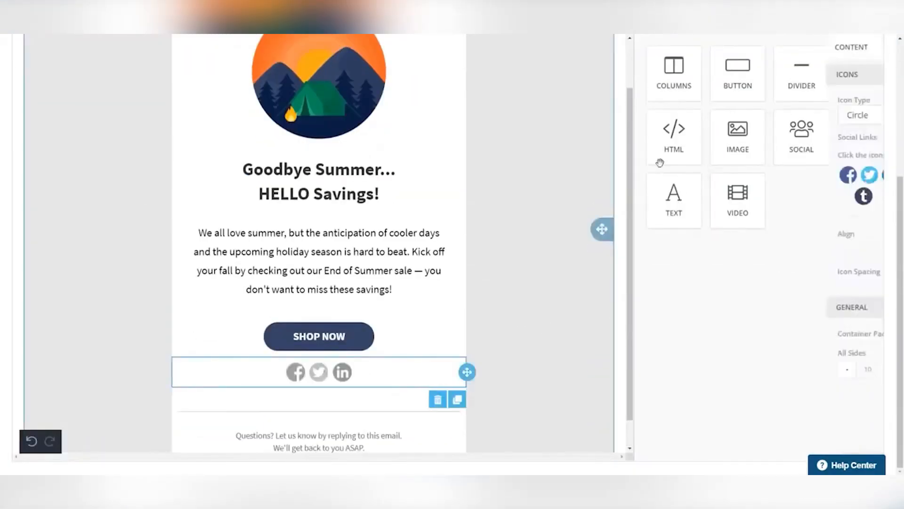
{"action": "left_click", "coordinate": [319, 259]}
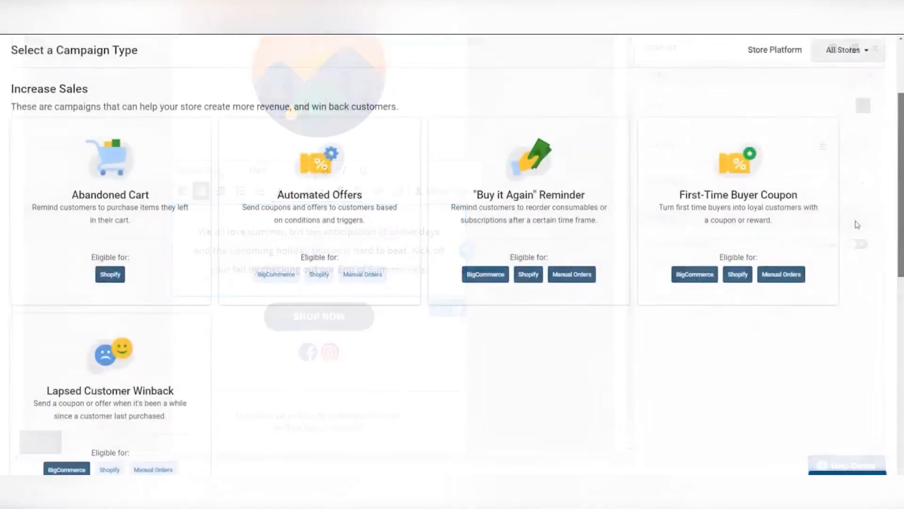
{"action": "scroll", "scroll_direction": "down", "scroll_amount": 3}
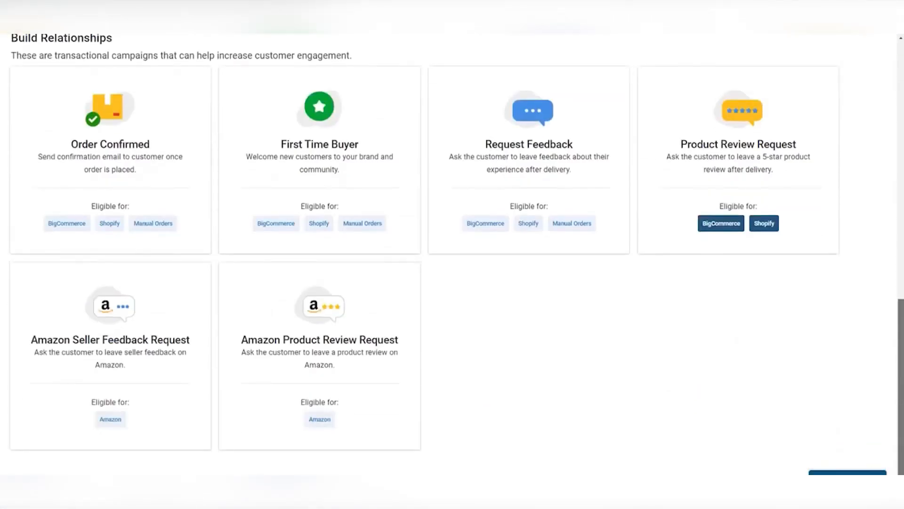
{"action": "scroll", "scroll_direction": "down", "scroll_amount": 3}
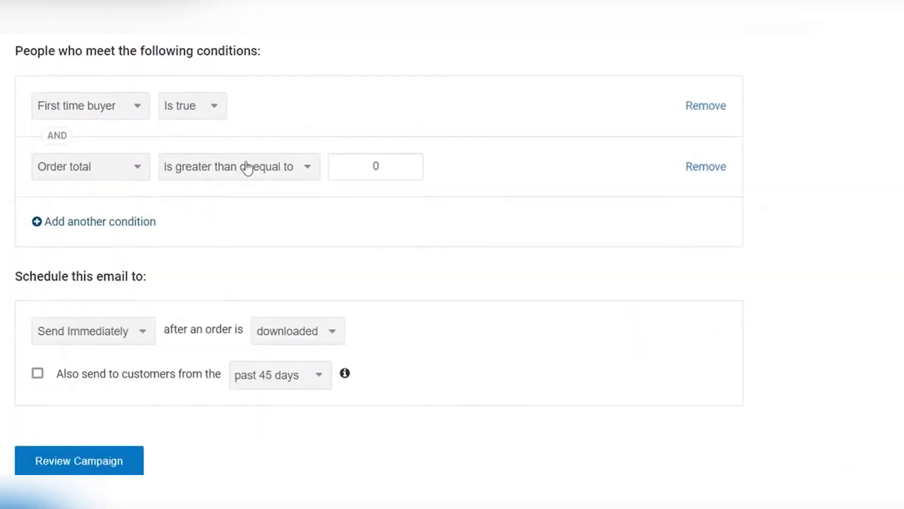
{"action": "type", "text": "50"}
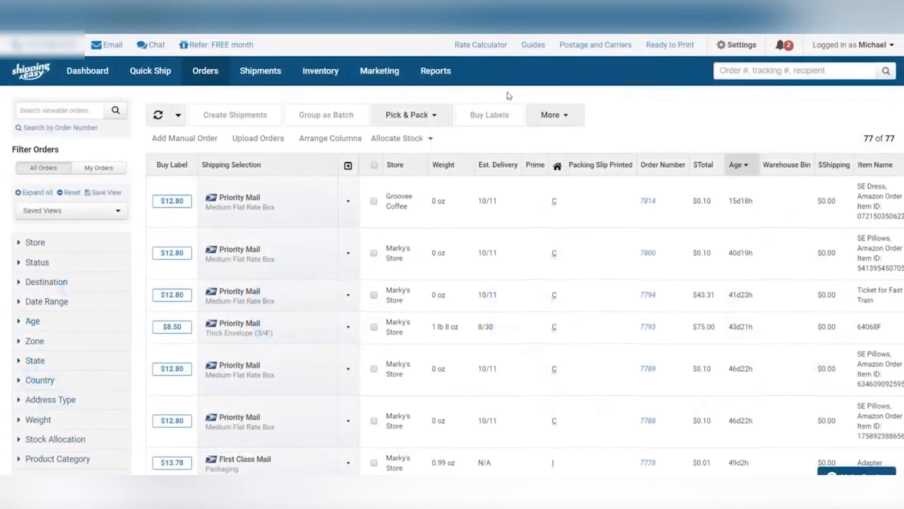
Step: Sign up from the Groovee Coffee social page, then reach Amazon Feedback Management
{"action": "left_click", "coordinate": [380, 70]}
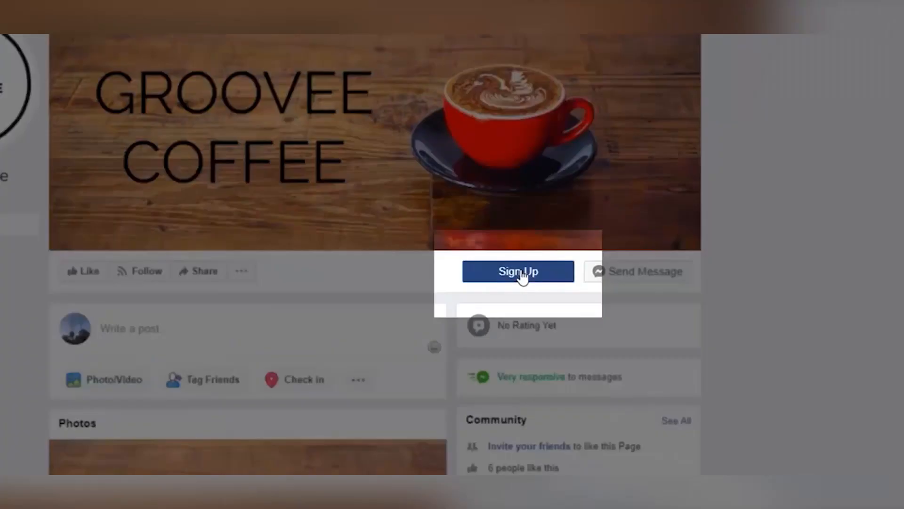
{"action": "left_click", "coordinate": [518, 271]}
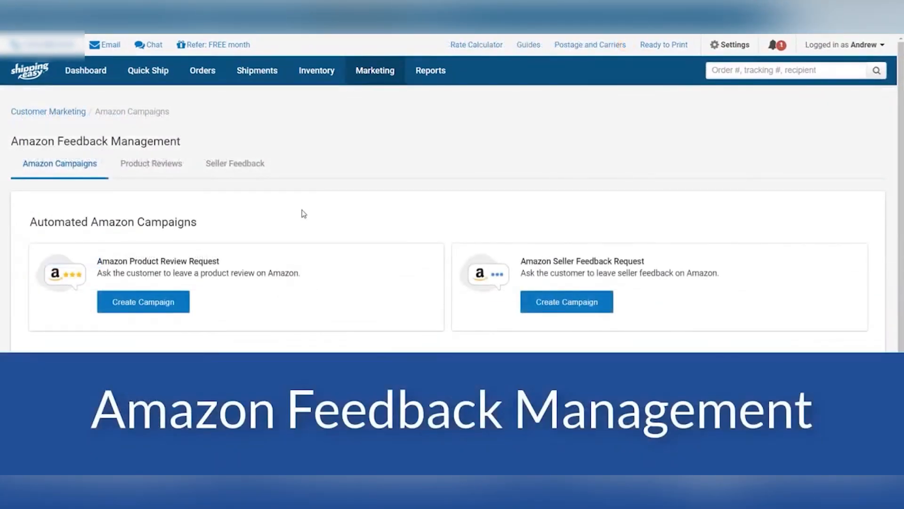
Step: Start an Amazon Product Review Request campaign and review the 4 tracked products' statistics
{"action": "scroll", "scroll_direction": "down", "scroll_amount": 3}
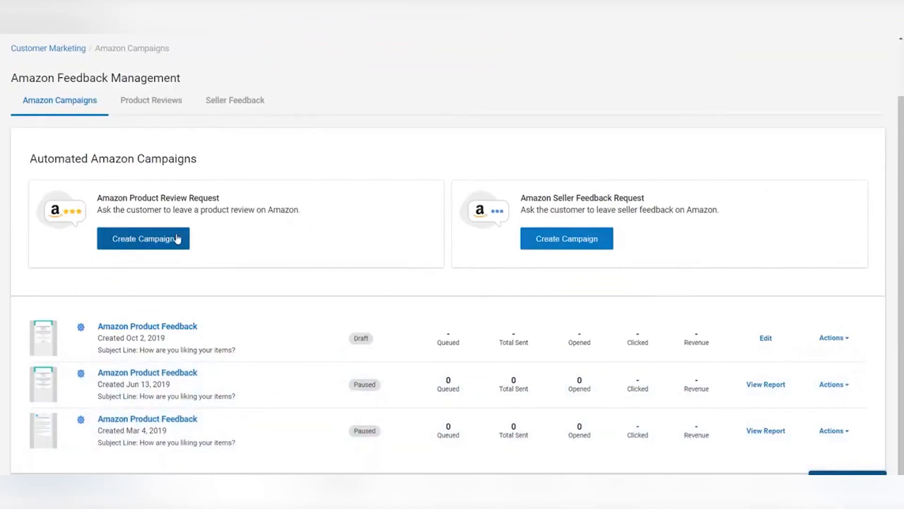
{"action": "left_click", "coordinate": [144, 238]}
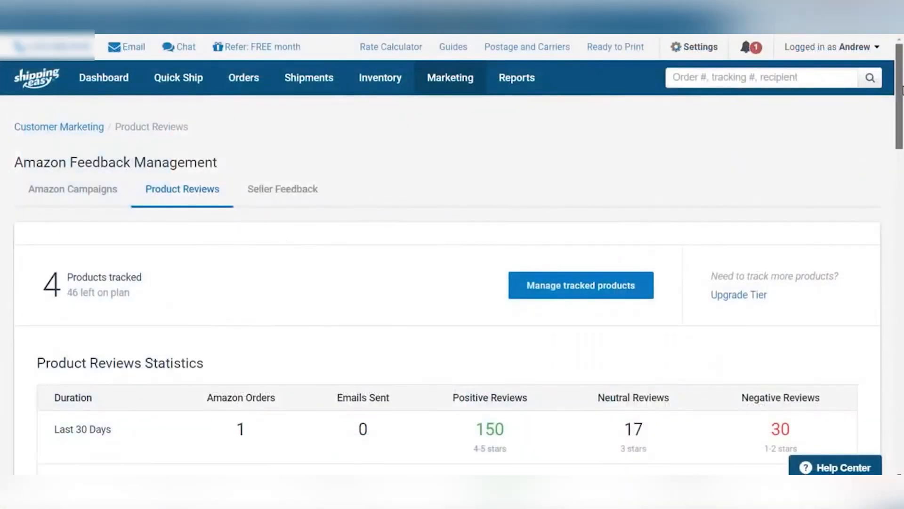
{"action": "scroll", "scroll_direction": "down", "scroll_amount": 3}
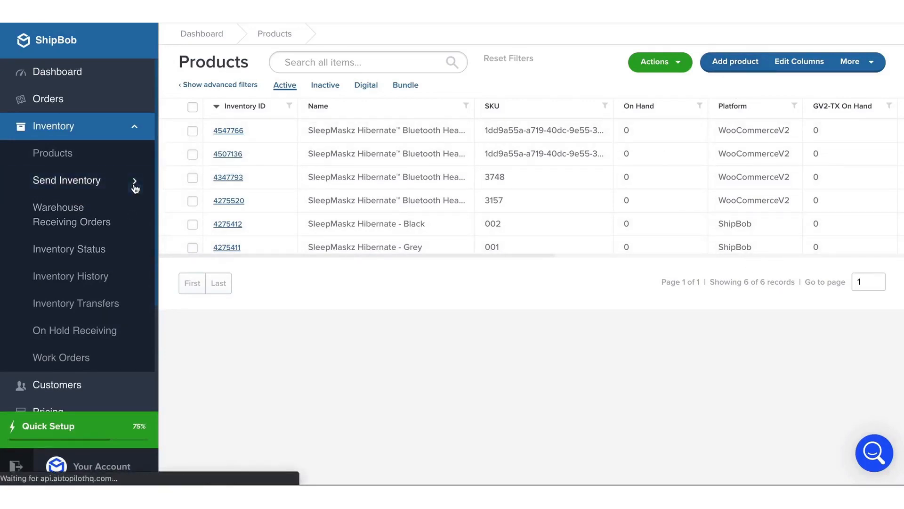
Step: Start Send Inventory, dismiss the lot dates warning, and choose Moreno Valley (CA)
{"action": "left_click", "coordinate": [66, 180]}
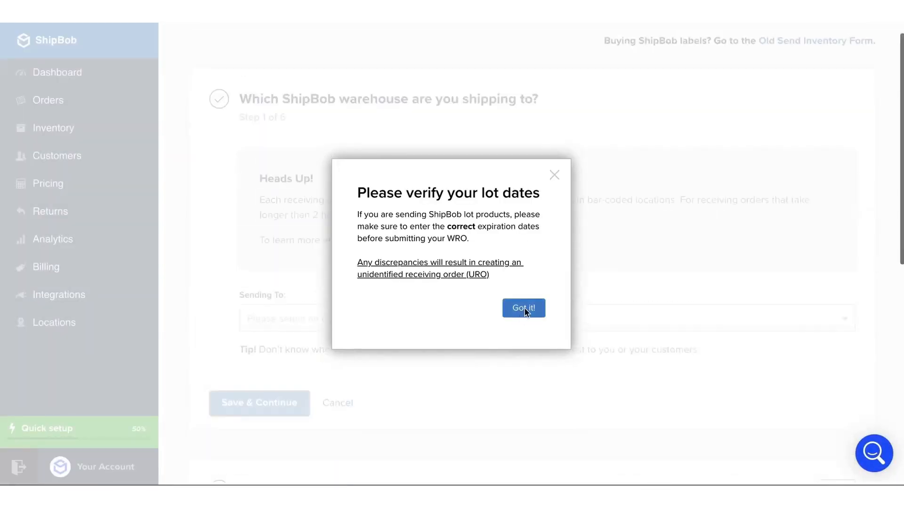
{"action": "left_click", "coordinate": [523, 308]}
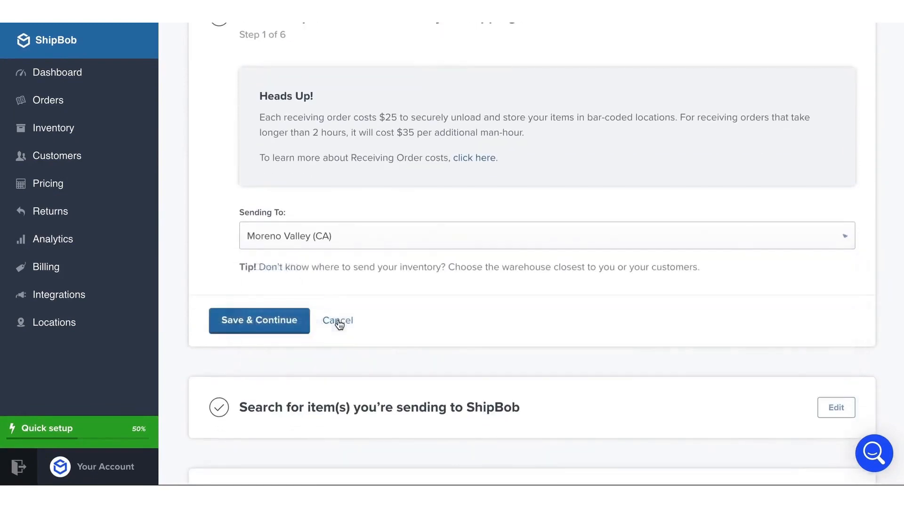
Step: Add SleepMaskz Hibernate Black (250) and Grey (350), confirming dangerous goods marking
{"action": "left_click", "coordinate": [259, 321]}
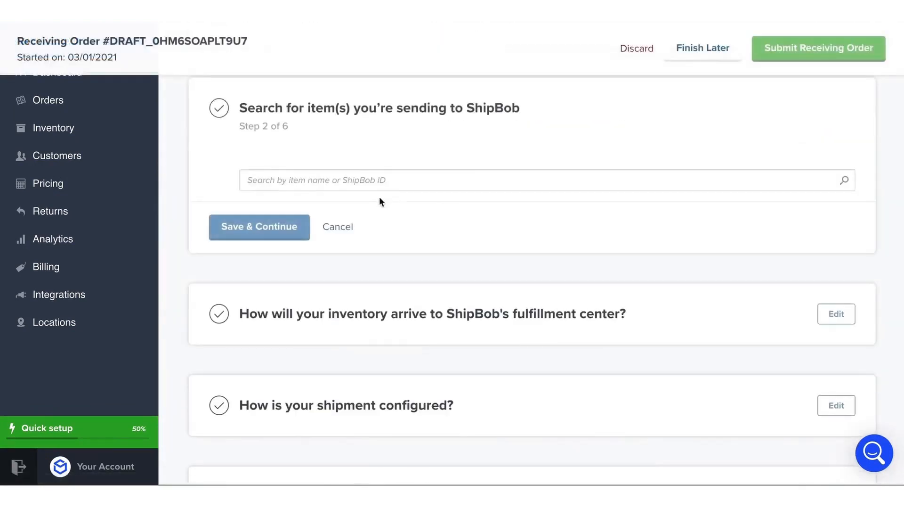
{"action": "type", "text": "sleepmask"}
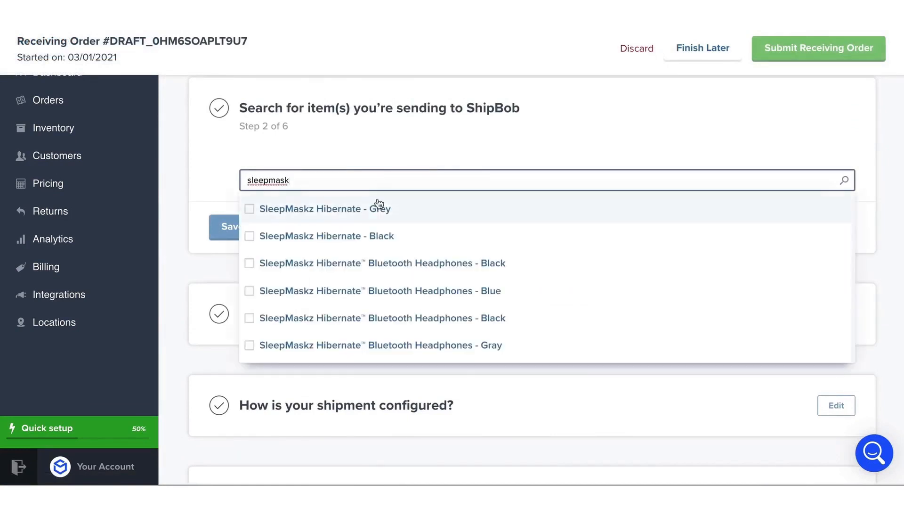
{"action": "left_click", "coordinate": [250, 235]}
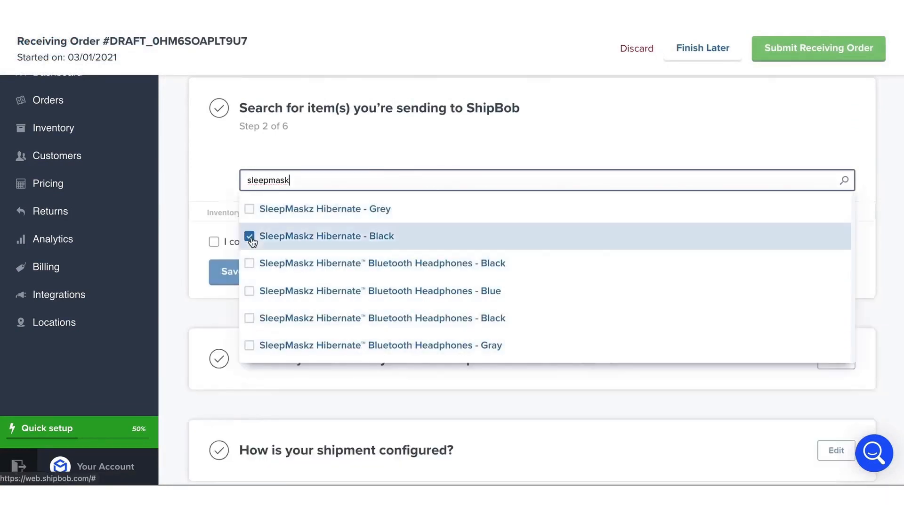
{"action": "left_click", "coordinate": [327, 235]}
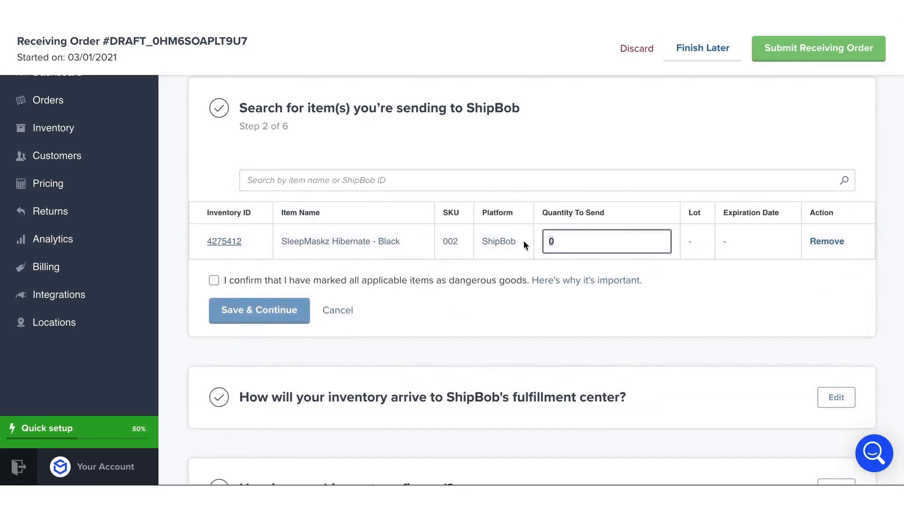
{"action": "type", "text": "sleepmask"}
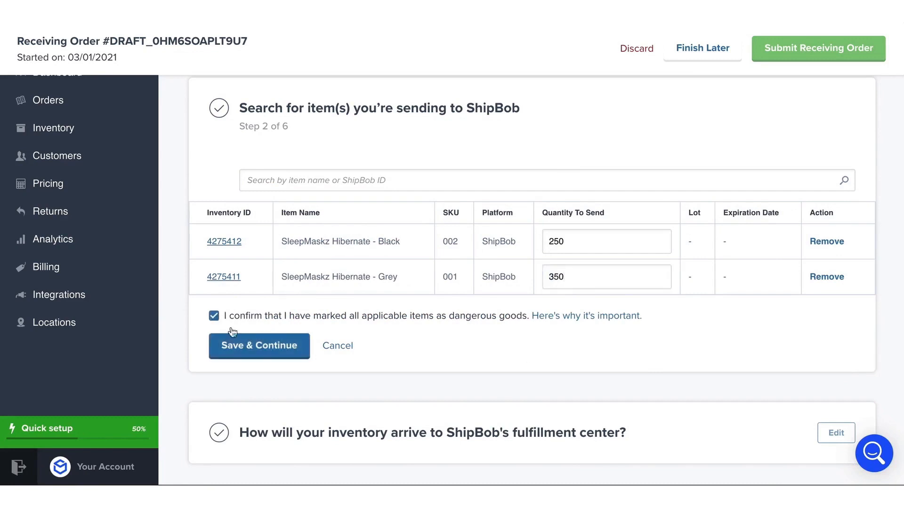
{"action": "left_click", "coordinate": [259, 345]}
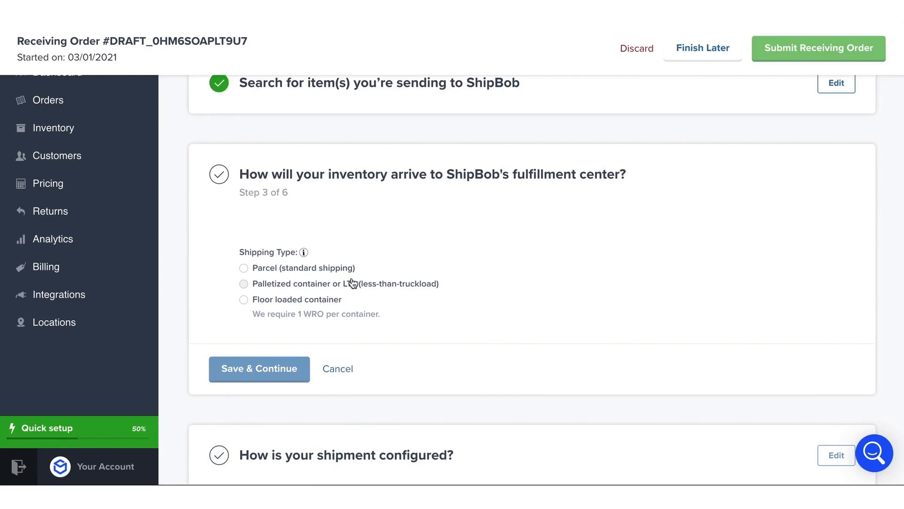
{"action": "mouse_move", "coordinate": [249, 291]}
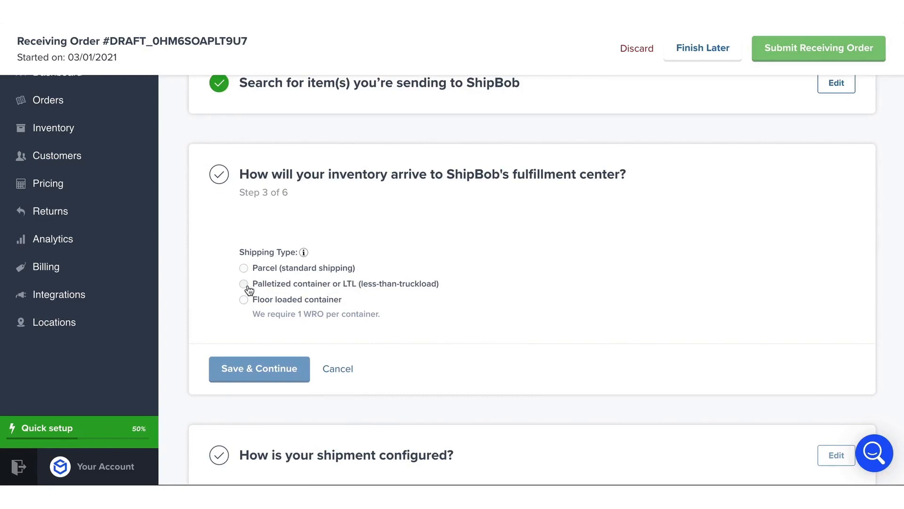
Step: Ship the inventory as parcels with one SKU and 50 units per box
{"action": "left_click", "coordinate": [244, 268]}
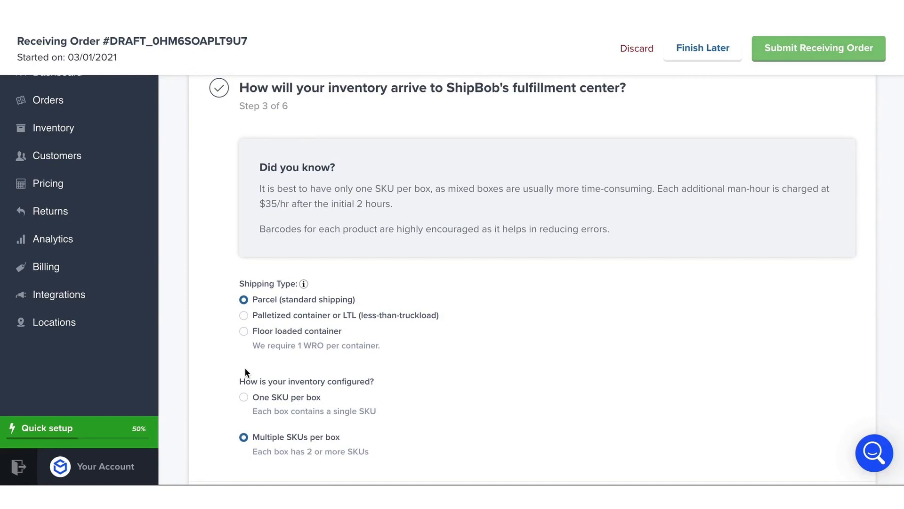
{"action": "scroll", "scroll_direction": "down", "scroll_amount": 3}
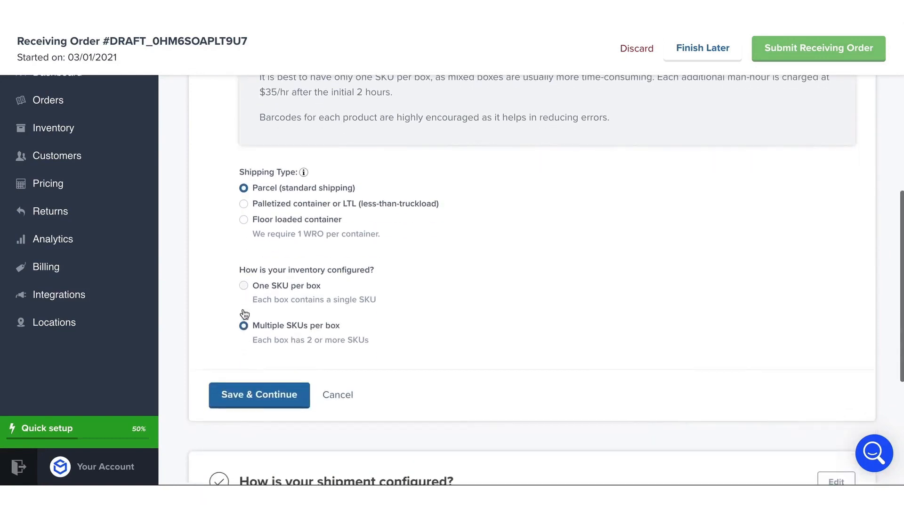
{"action": "mouse_move", "coordinate": [230, 316]}
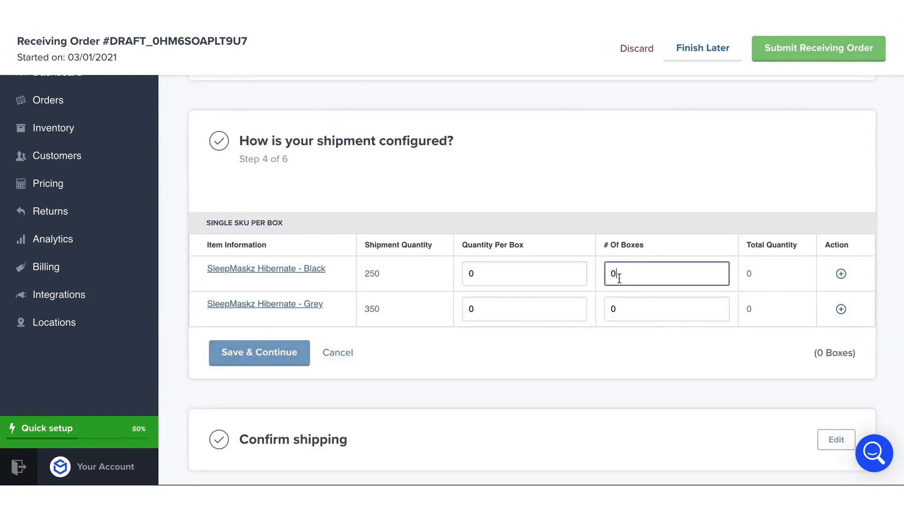
{"action": "type", "text": "50"}
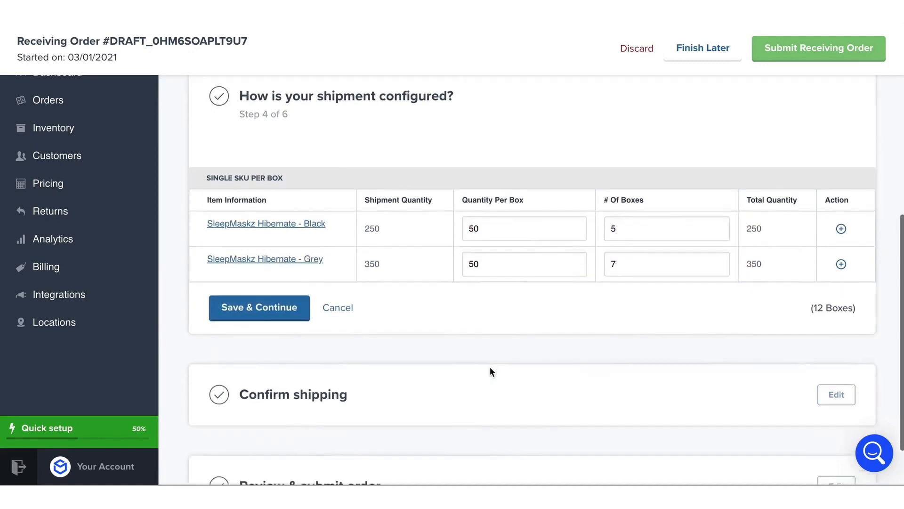
{"action": "left_click", "coordinate": [259, 307]}
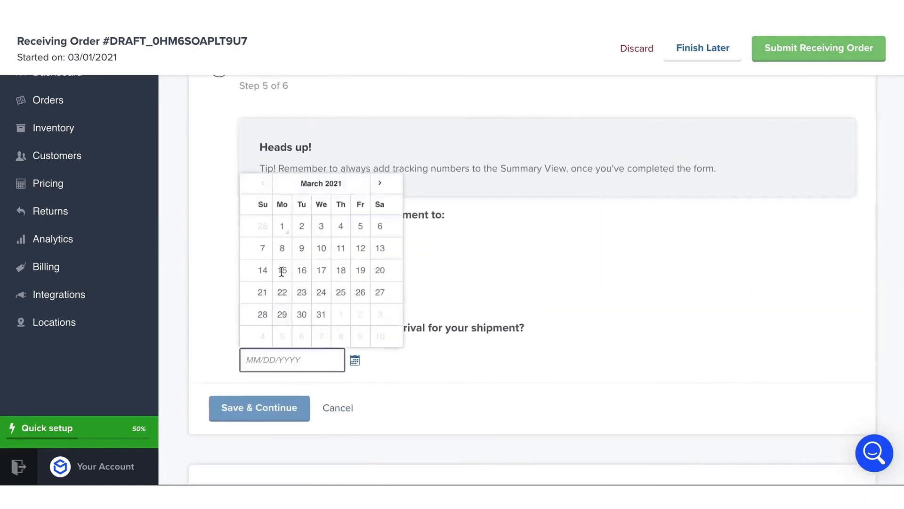
Step: Set the estimated arrival to 03/24/2021 and submit the receiving order
{"action": "left_click", "coordinate": [320, 292]}
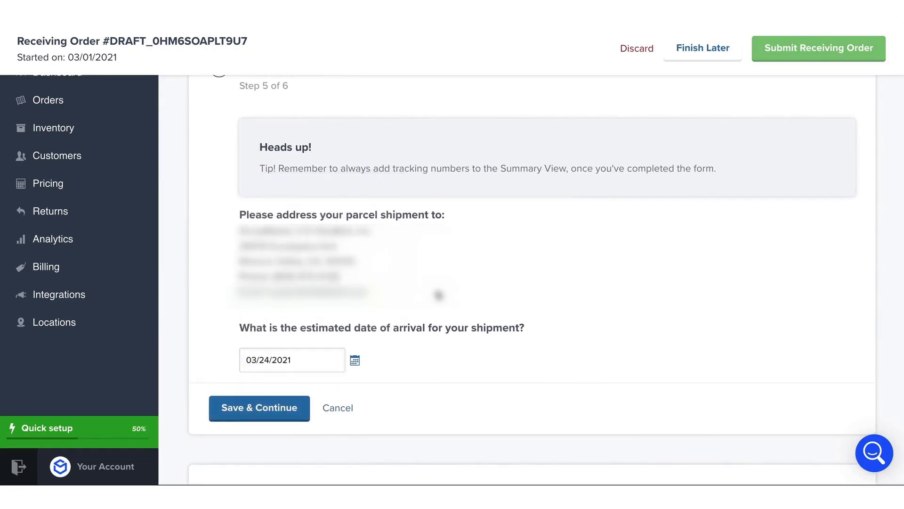
{"action": "scroll", "scroll_direction": "down", "scroll_amount": 3}
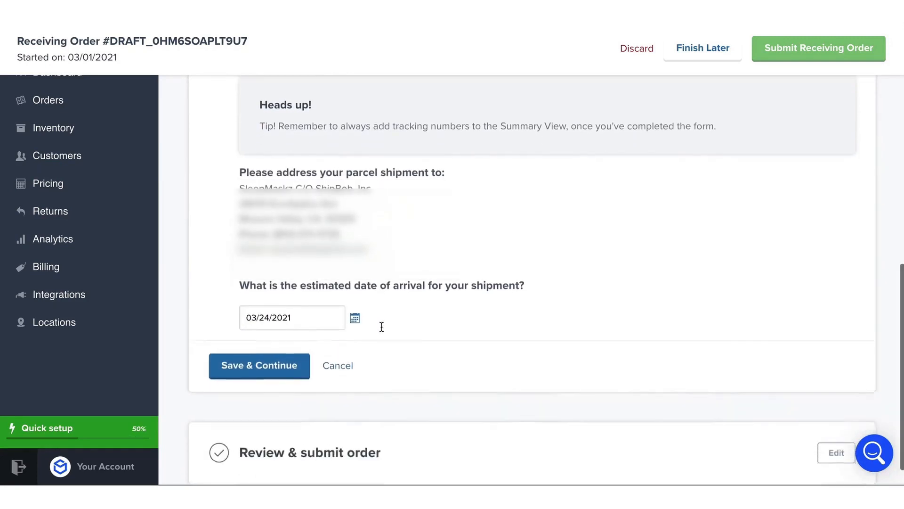
{"action": "left_click", "coordinate": [258, 365]}
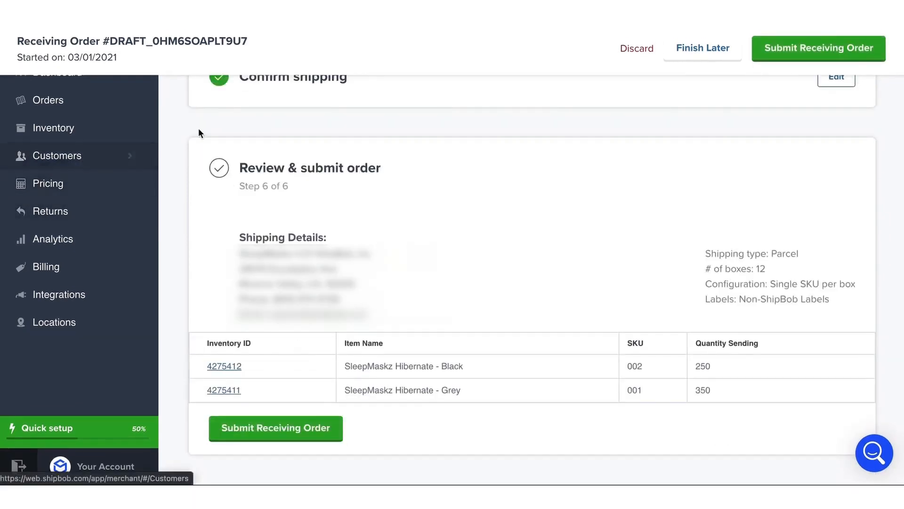
{"action": "left_click", "coordinate": [275, 428]}
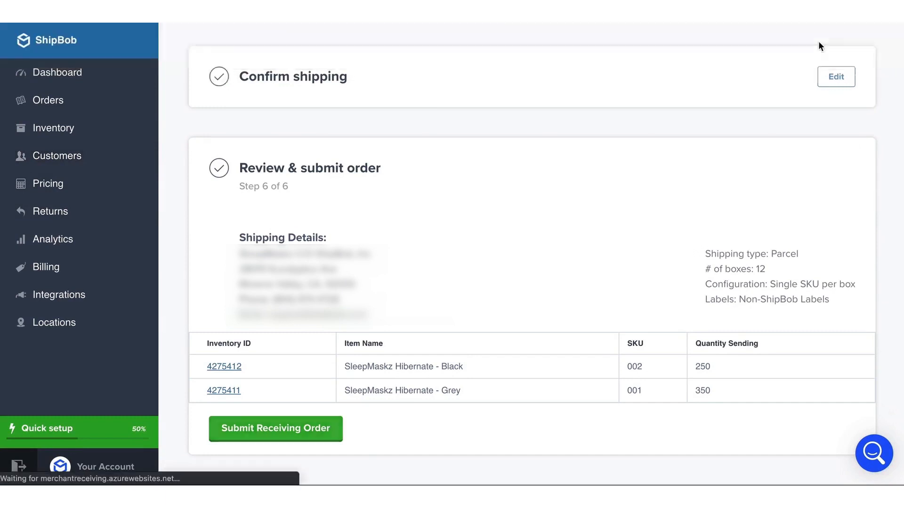
{"action": "left_click", "coordinate": [275, 428]}
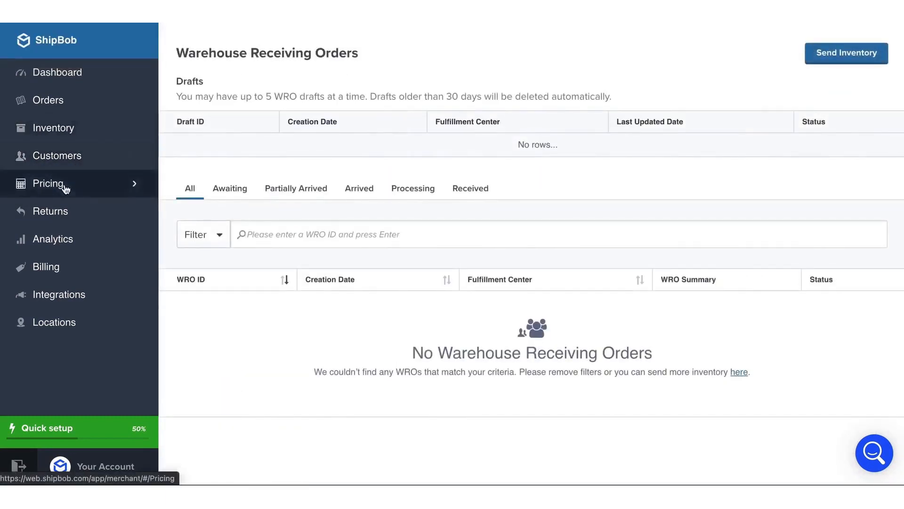
Step: Open the pricing calculator with a Domestic destination and review standard zone rates
{"action": "left_click", "coordinate": [47, 183]}
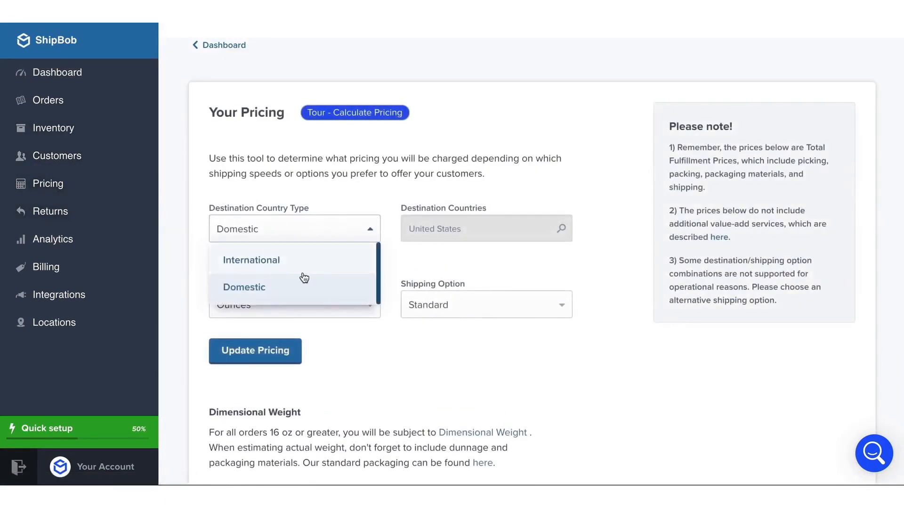
{"action": "left_click", "coordinate": [294, 304]}
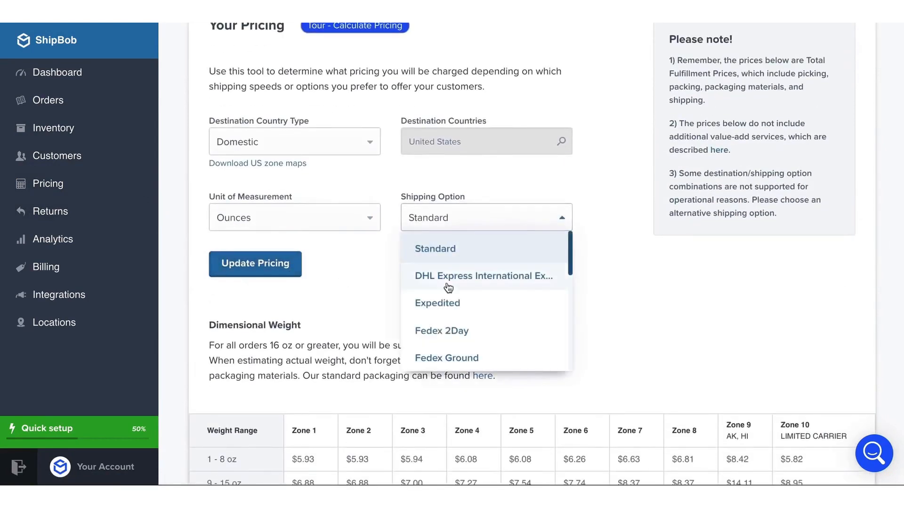
{"action": "scroll", "scroll_direction": "down", "scroll_amount": 3}
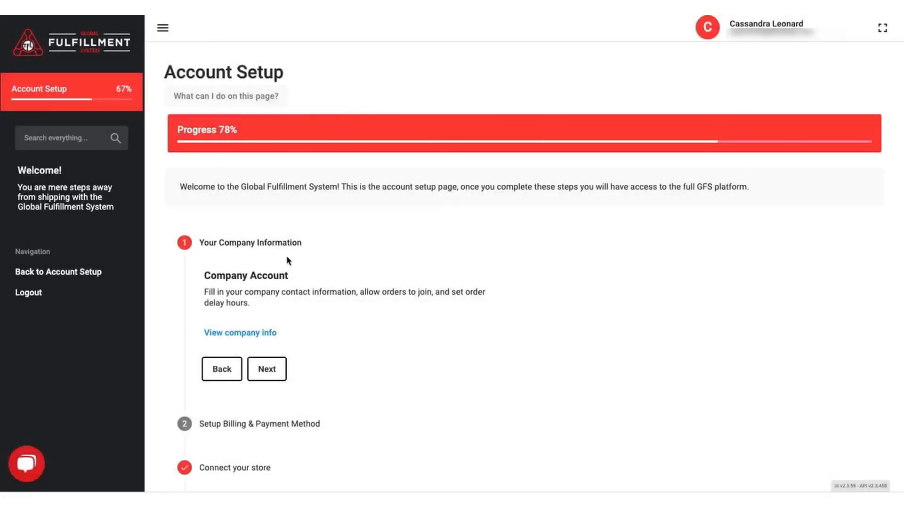
Step: Move from the Company Account step on to billing and payment method
{"action": "scroll", "scroll_direction": "down", "scroll_amount": 3}
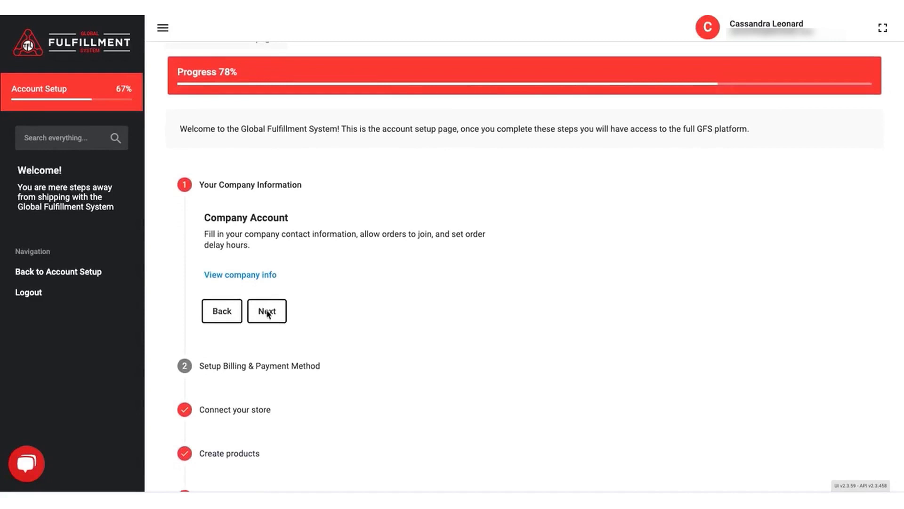
{"action": "left_click", "coordinate": [267, 311]}
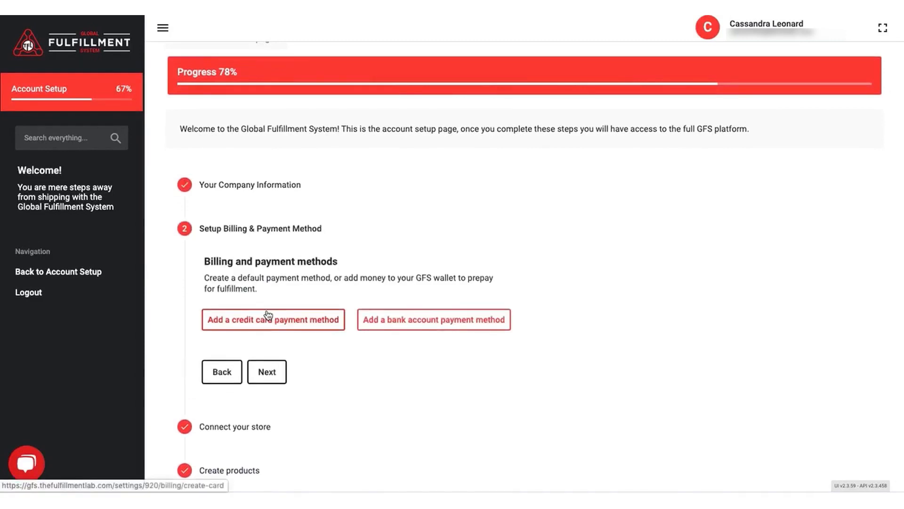
{"action": "scroll", "scroll_direction": "down", "scroll_amount": 3}
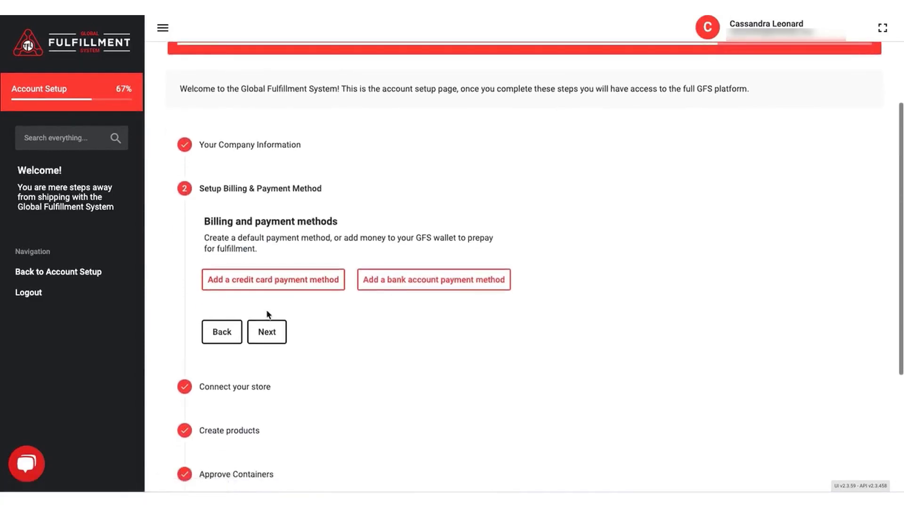
{"action": "scroll", "scroll_direction": "down", "scroll_amount": 3}
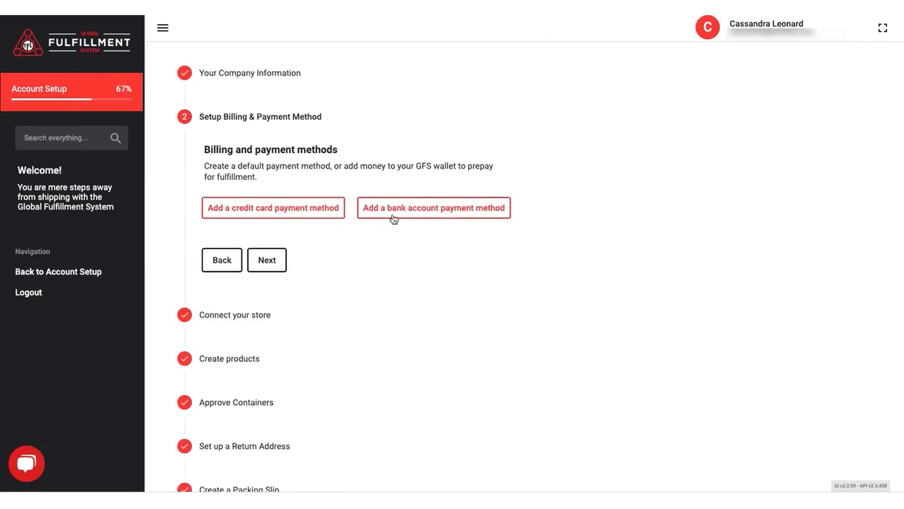
{"action": "mouse_move", "coordinate": [290, 257]}
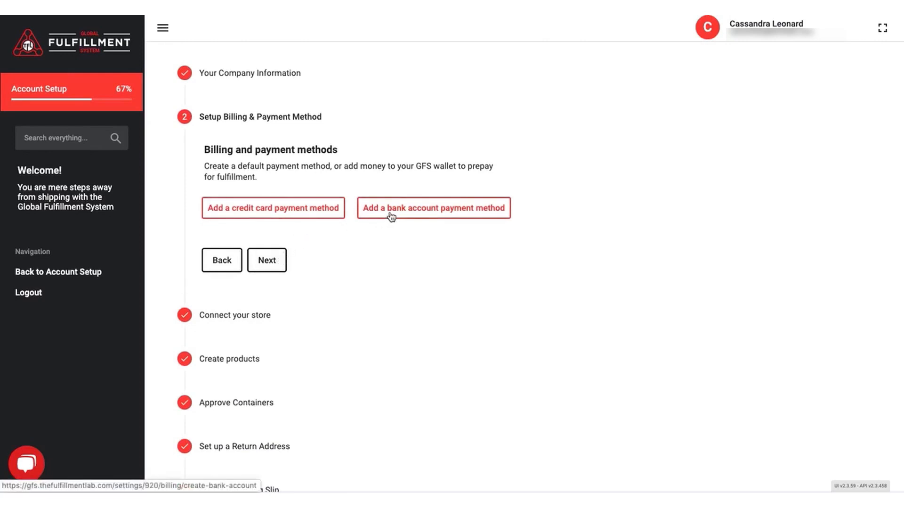
Step: Start adding a bank account payment method, then return to the $0.00 billing page
{"action": "left_click", "coordinate": [433, 208]}
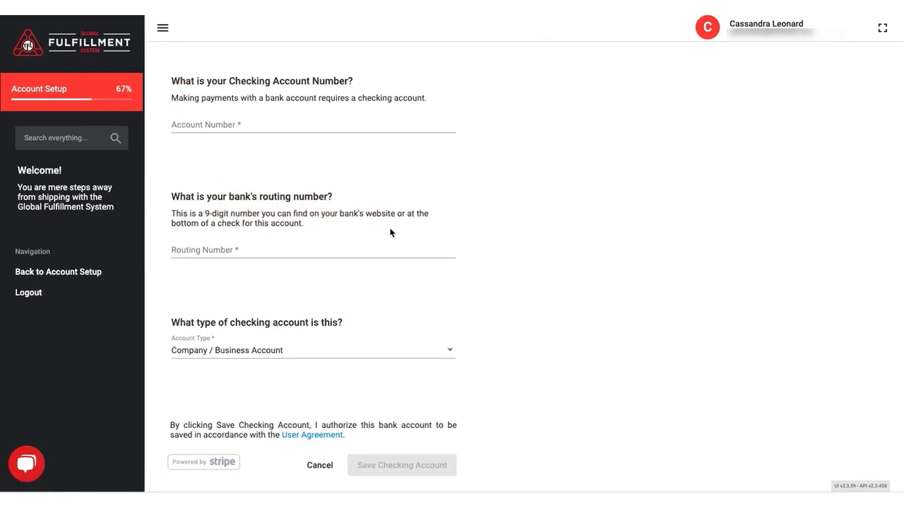
{"action": "mouse_move", "coordinate": [321, 449]}
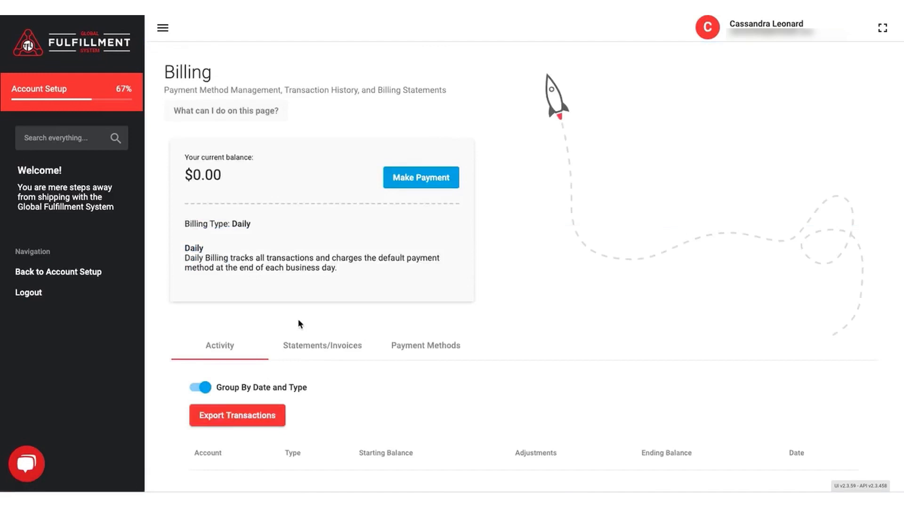
{"action": "scroll", "scroll_direction": "down", "scroll_amount": 3}
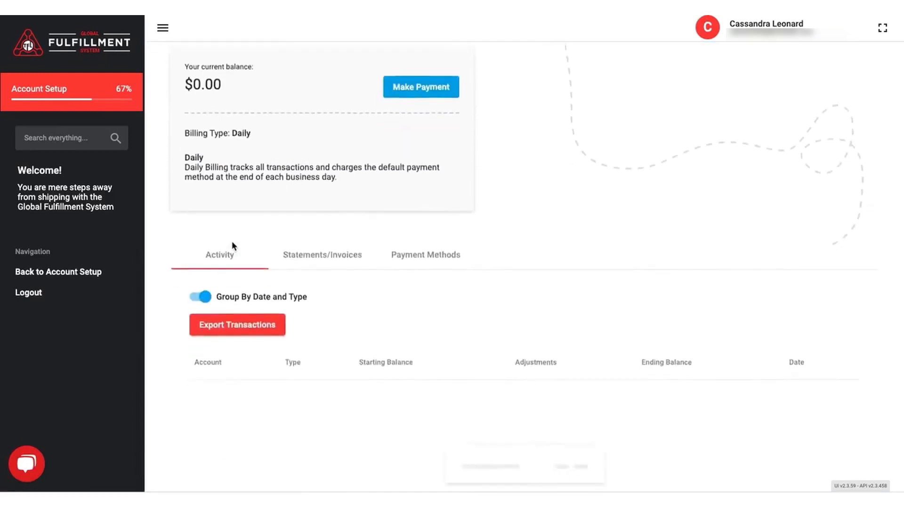
{"action": "scroll", "scroll_direction": "down", "scroll_amount": 3}
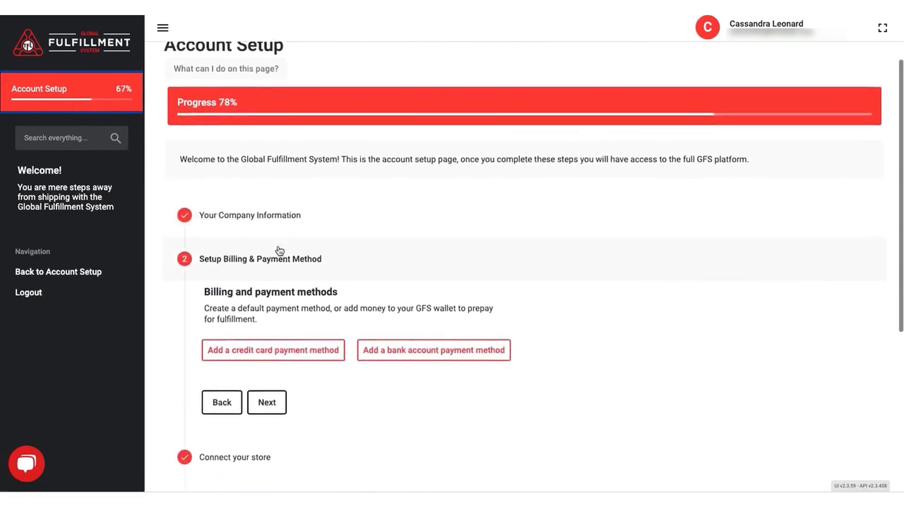
{"action": "scroll", "scroll_direction": "down", "scroll_amount": 3}
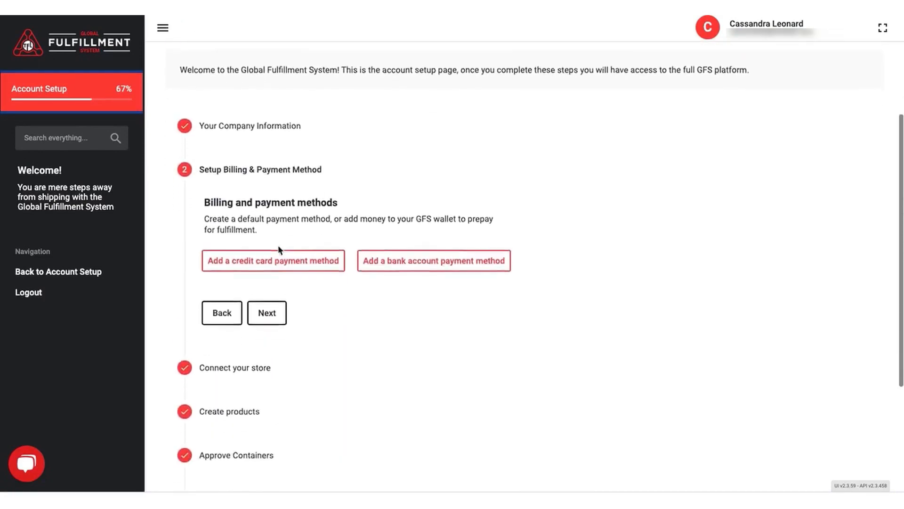
Step: Advance through Connect your store to the Create products step
{"action": "scroll", "scroll_direction": "down", "scroll_amount": 3}
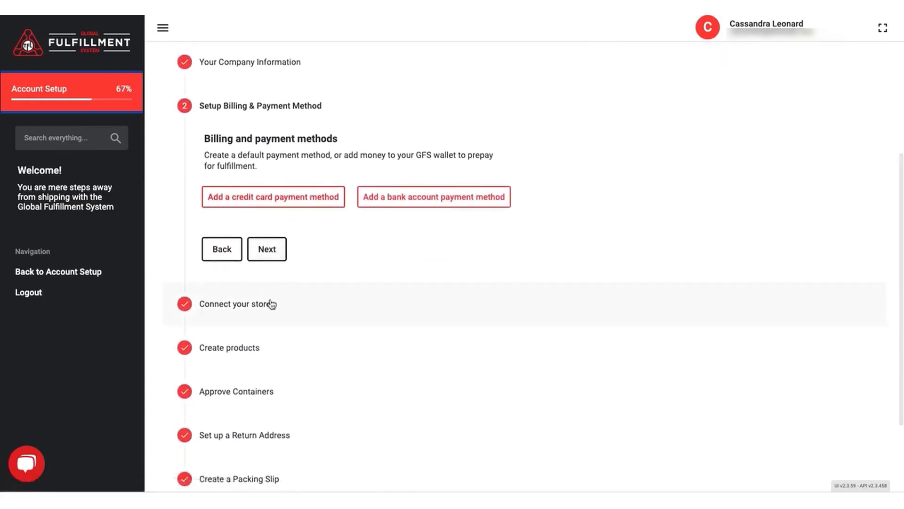
{"action": "left_click", "coordinate": [267, 248]}
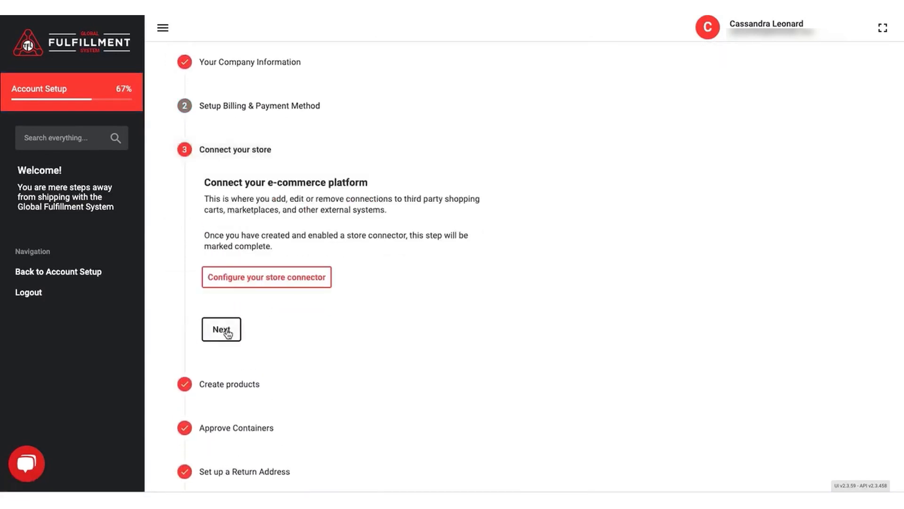
{"action": "scroll", "scroll_direction": "down", "scroll_amount": 3}
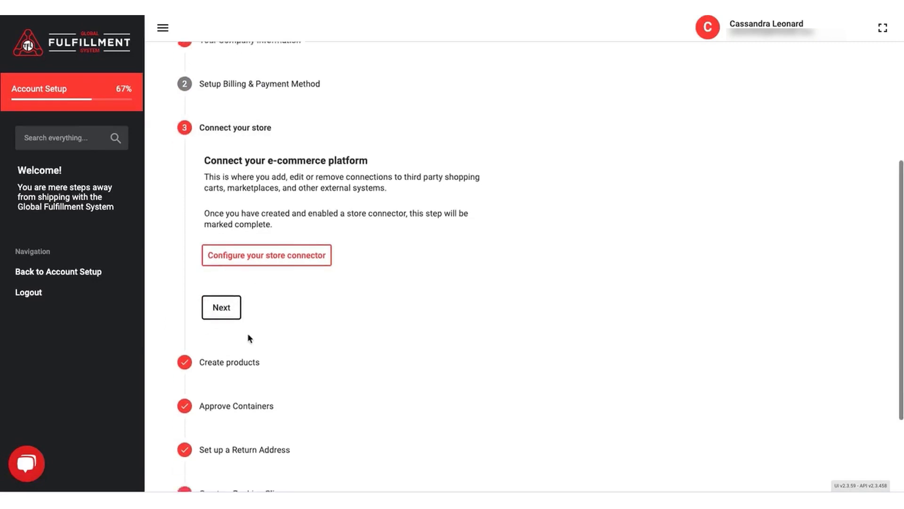
{"action": "scroll", "scroll_direction": "down", "scroll_amount": 3}
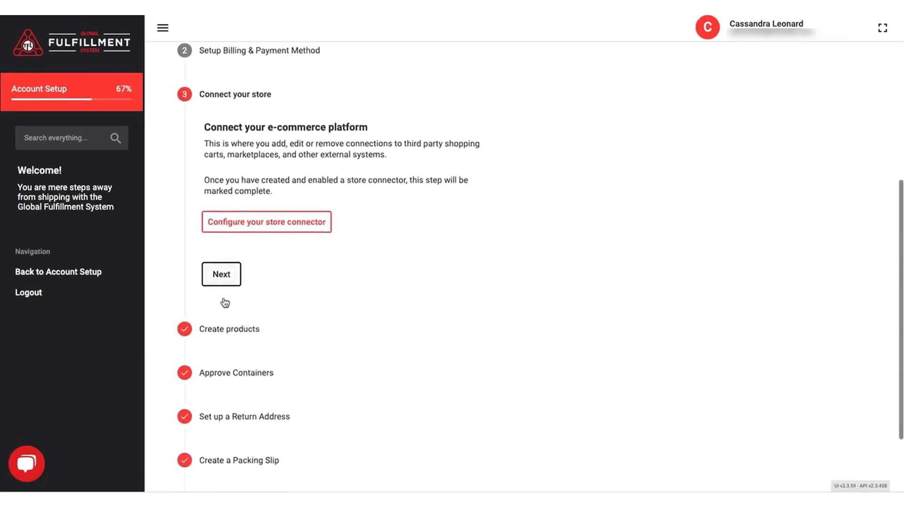
{"action": "left_click", "coordinate": [221, 273]}
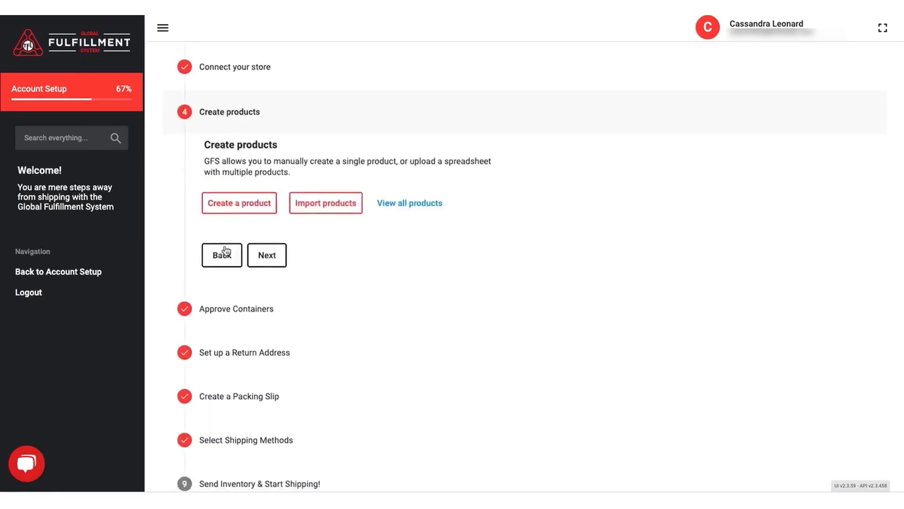
{"action": "scroll", "scroll_direction": "down", "scroll_amount": 3}
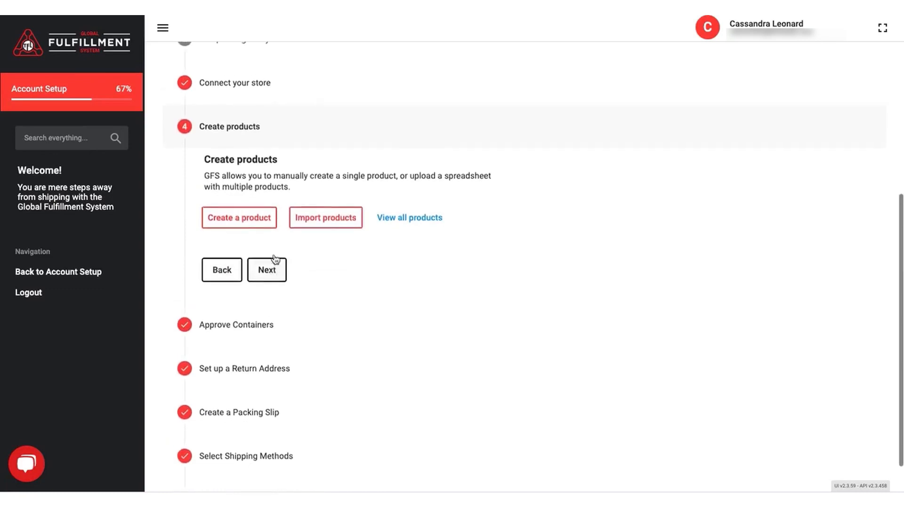
{"action": "scroll", "scroll_direction": "down", "scroll_amount": 3}
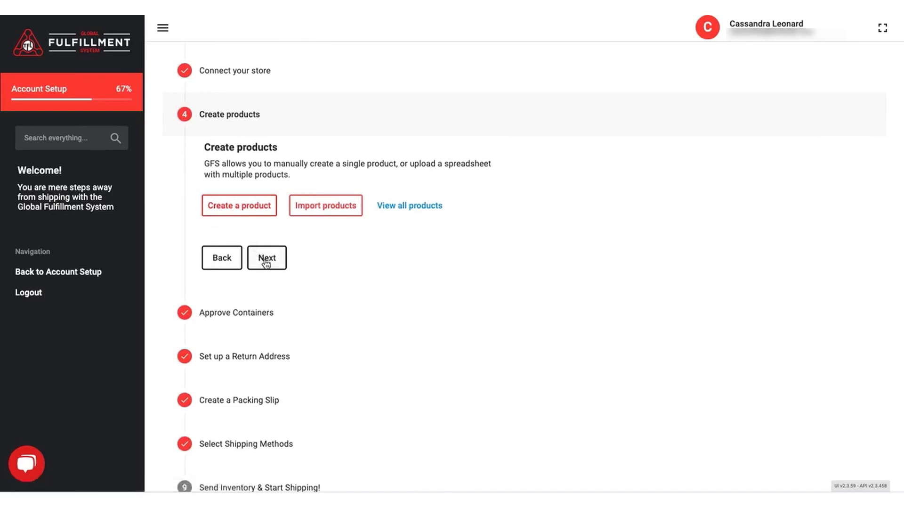
Step: Opt into custom containers, then pass Return Address to reach Create a Packing Slip
{"action": "left_click", "coordinate": [266, 258]}
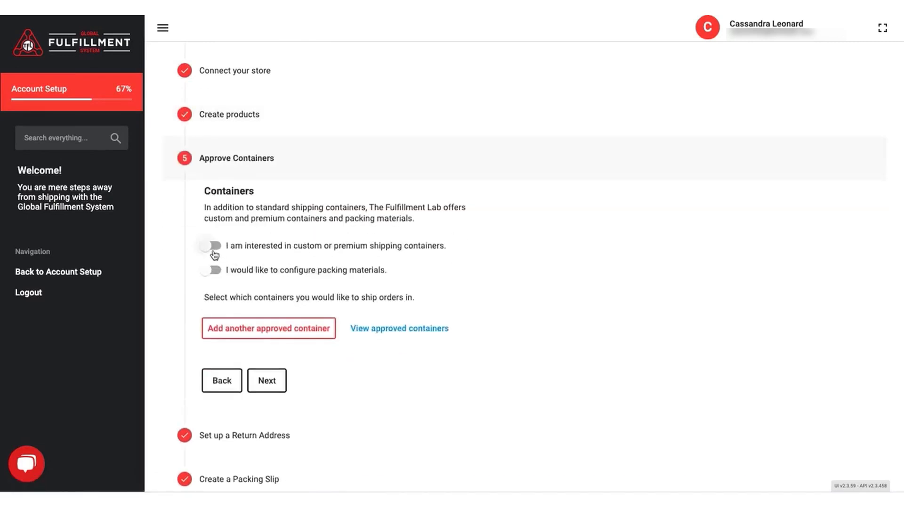
{"action": "left_click", "coordinate": [211, 270]}
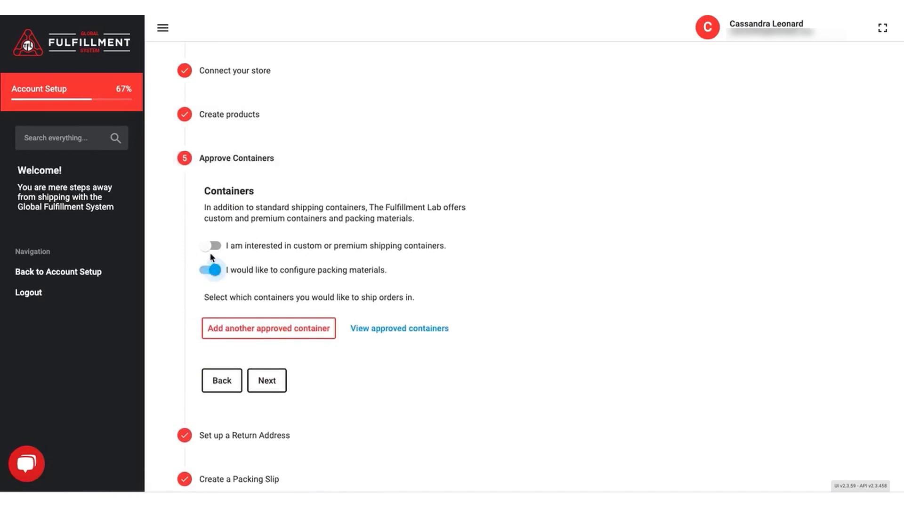
{"action": "left_click", "coordinate": [211, 245]}
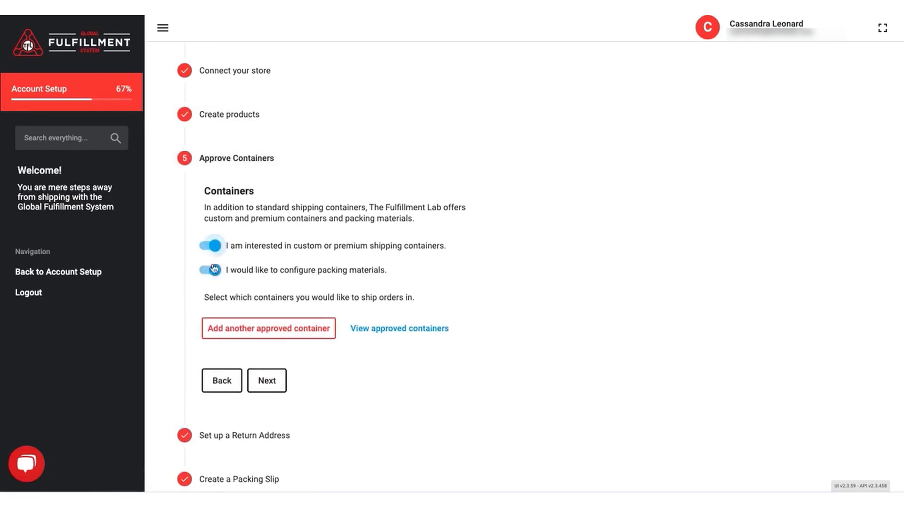
{"action": "left_click", "coordinate": [211, 270]}
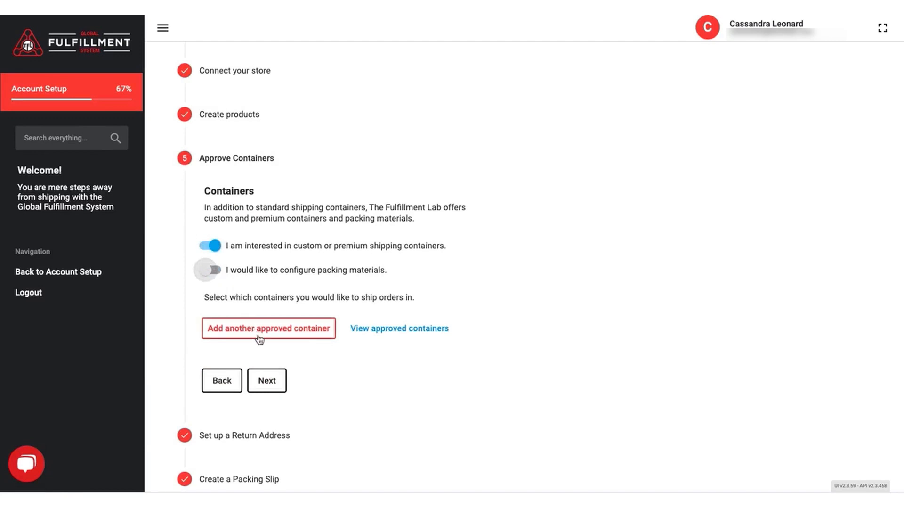
{"action": "left_click", "coordinate": [266, 380]}
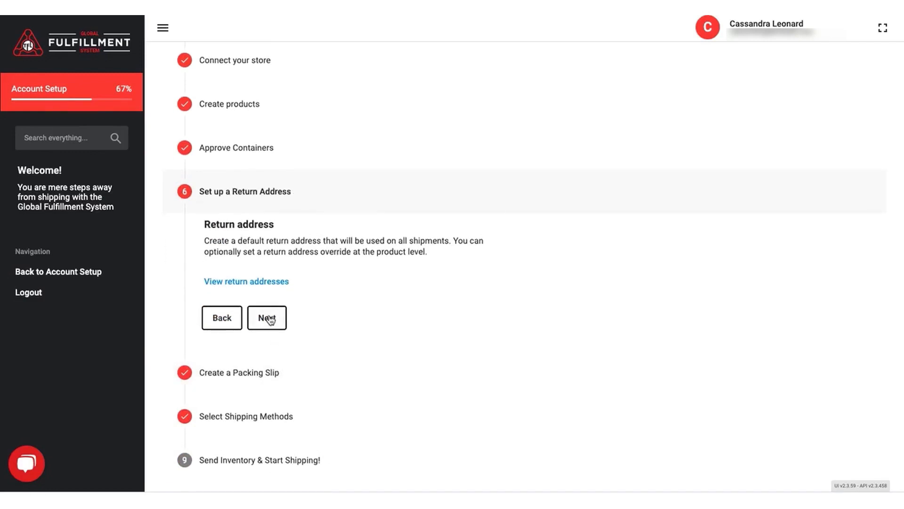
{"action": "left_click", "coordinate": [267, 317]}
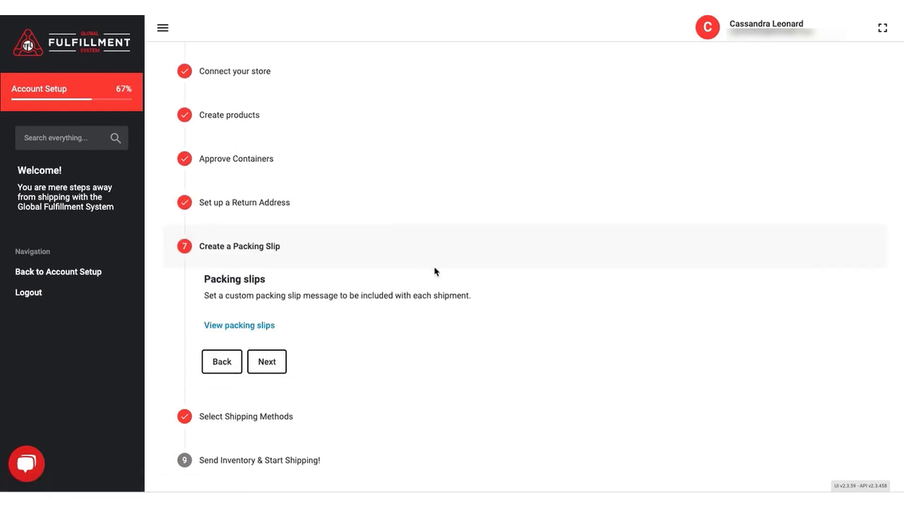
{"action": "mouse_move", "coordinate": [720, 31]}
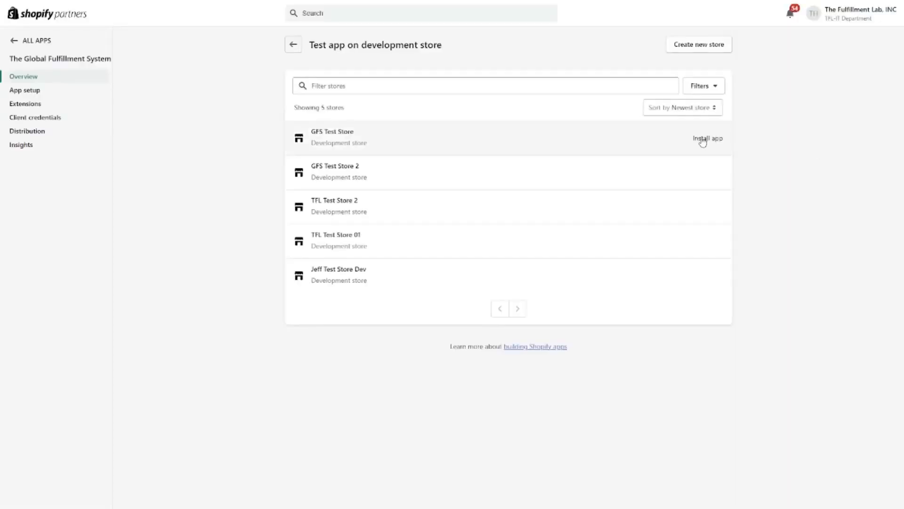
Step: Install The Global Fulfillment System on GFS Test Store, signing in and confirming the unlisted app
{"action": "left_click", "coordinate": [706, 138]}
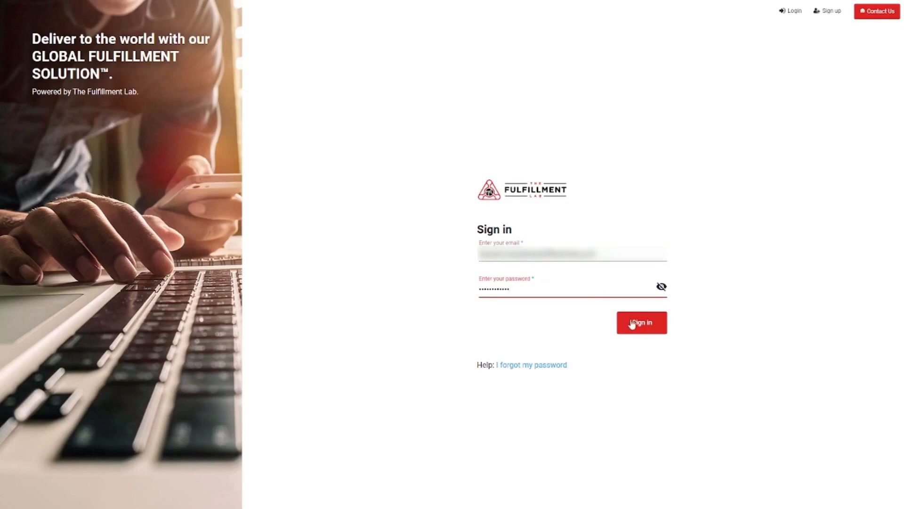
{"action": "left_click", "coordinate": [642, 322]}
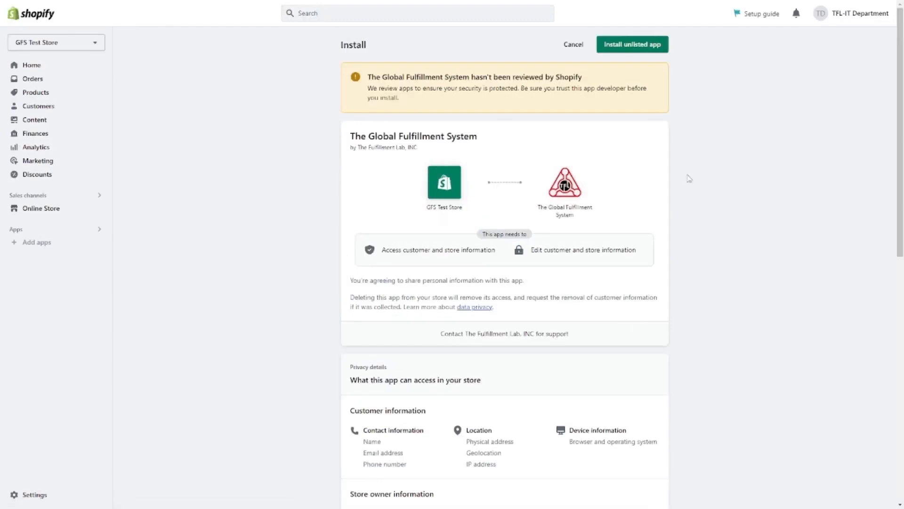
{"action": "left_click", "coordinate": [632, 44]}
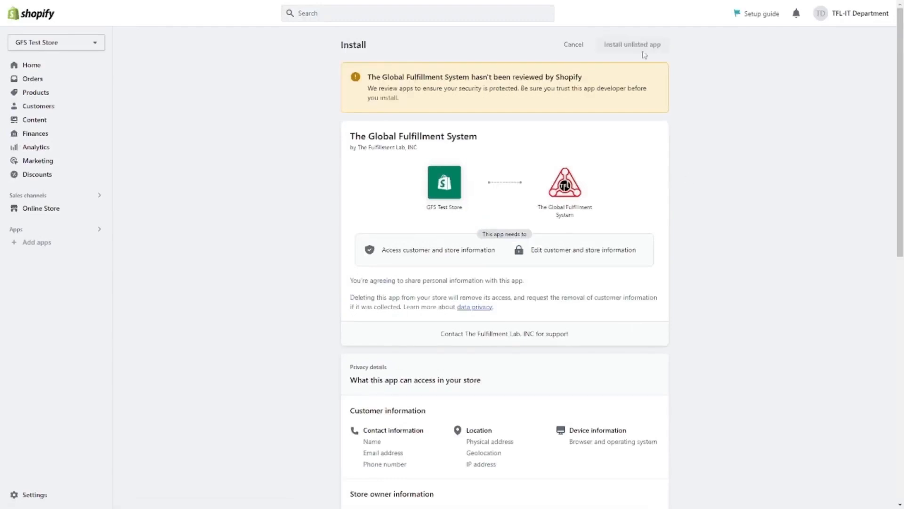
{"action": "left_click", "coordinate": [632, 45]}
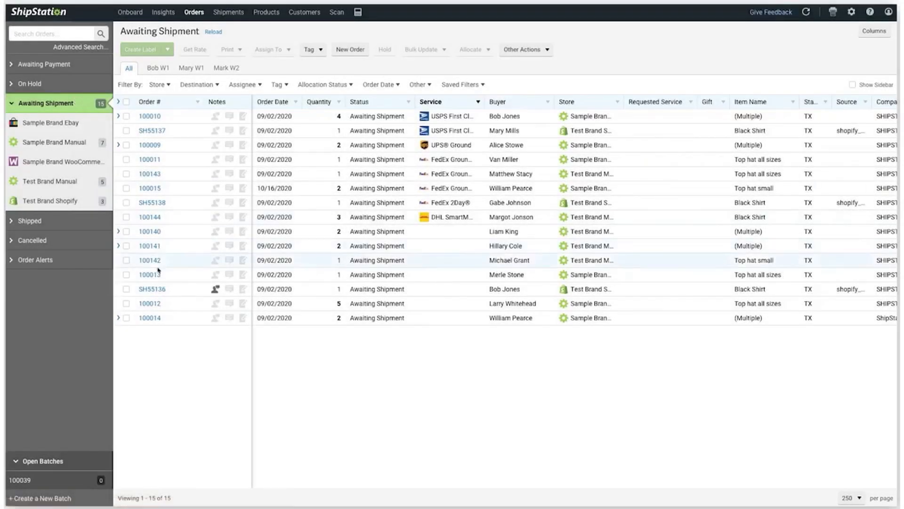
Step: Open order SH55136 and set its Ship From location to Warehouse 2
{"action": "left_click", "coordinate": [151, 289]}
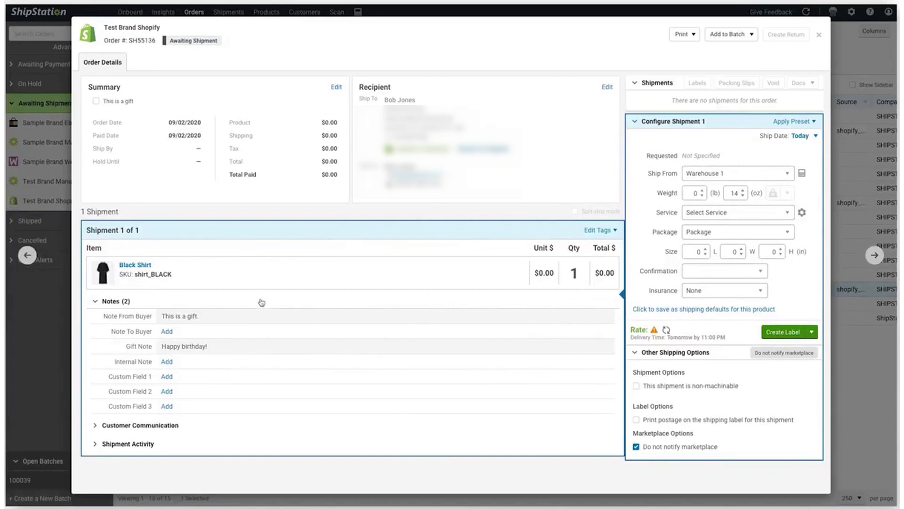
{"action": "mouse_move", "coordinate": [821, 224]}
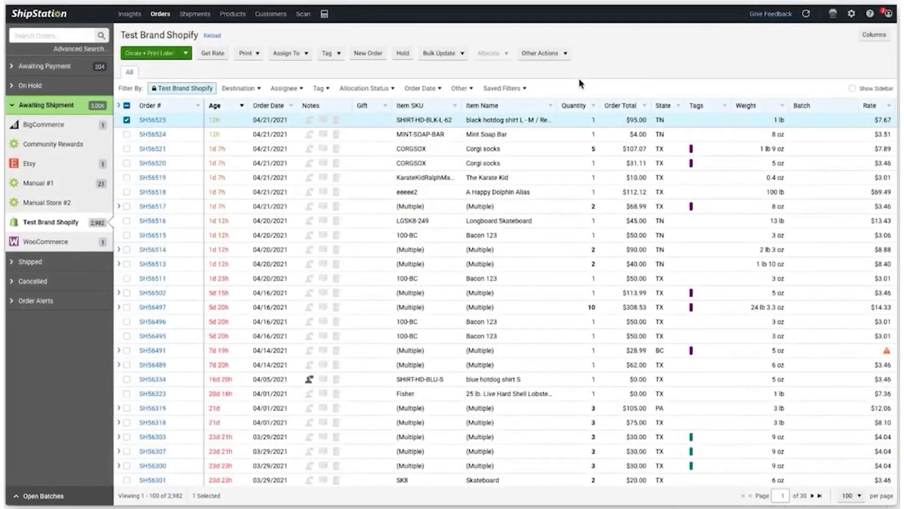
{"action": "left_click", "coordinate": [853, 88]}
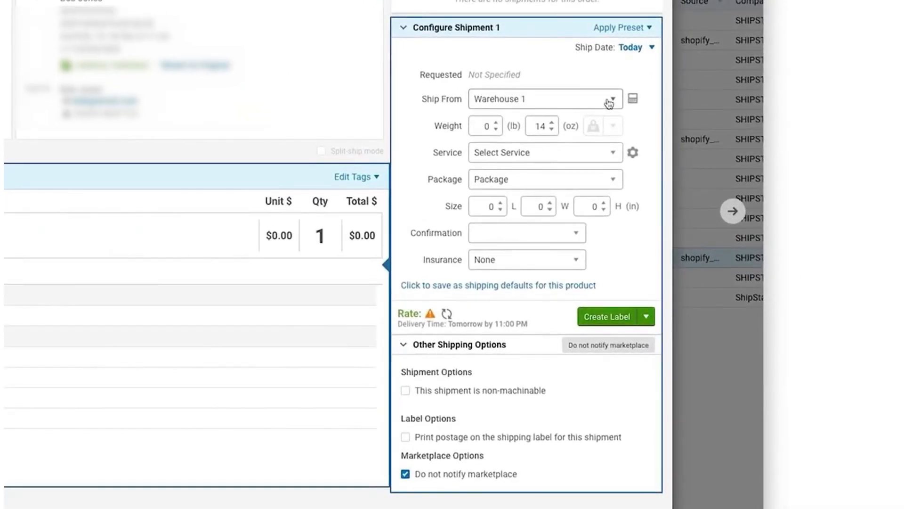
{"action": "left_click", "coordinate": [544, 99]}
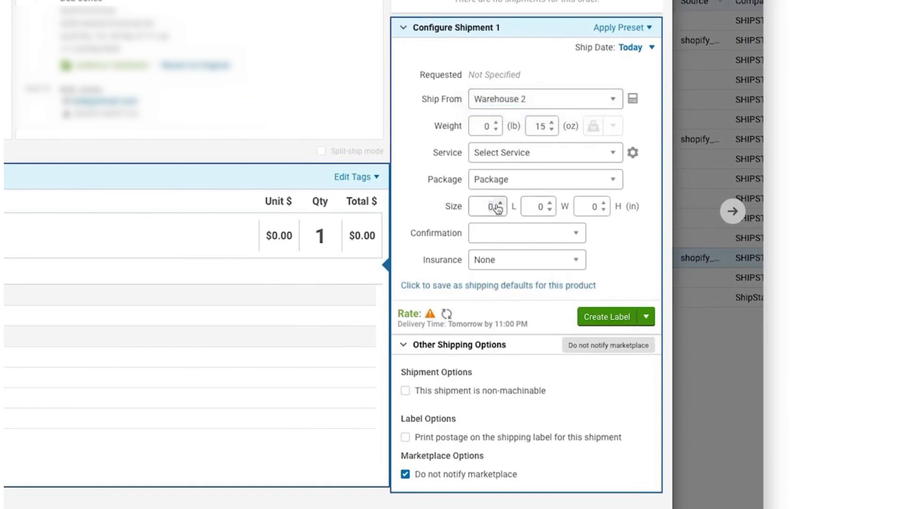
{"action": "type", "text": "2"}
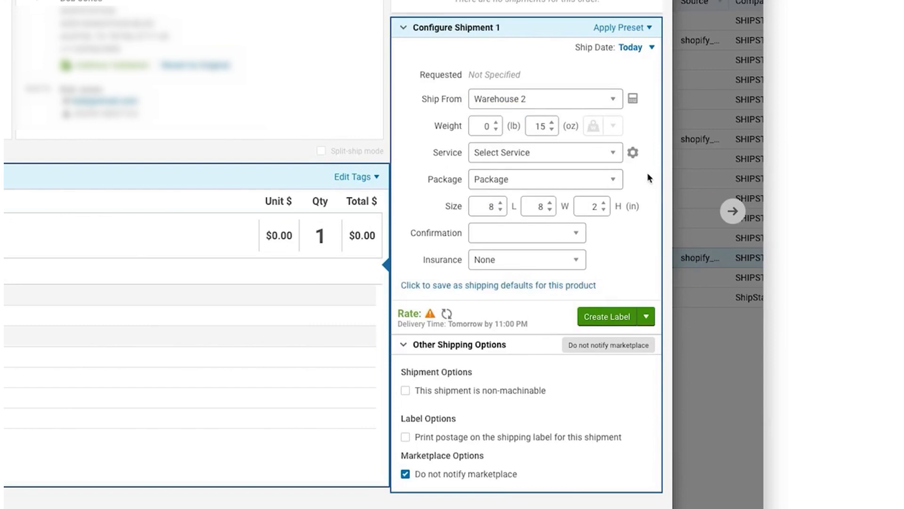
Step: Choose FedEx Ground service with No Signature Required confirmation
{"action": "left_click", "coordinate": [545, 152]}
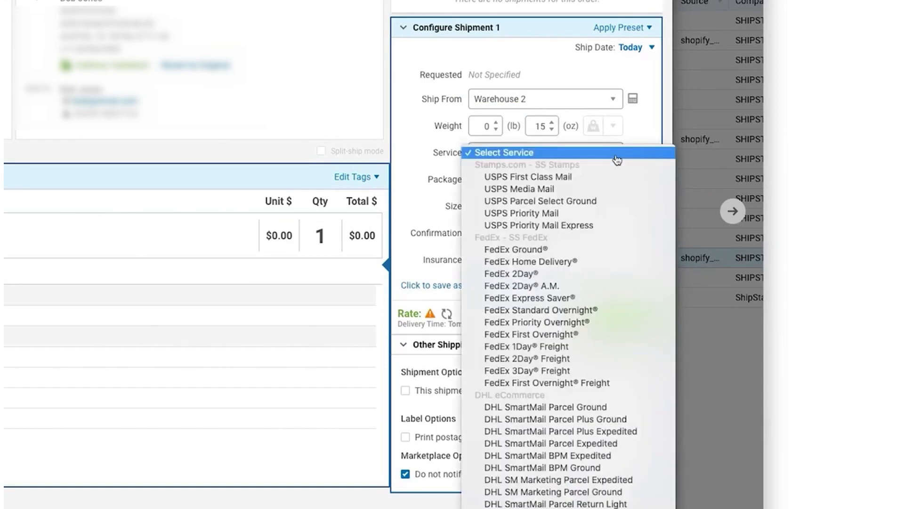
{"action": "left_click", "coordinate": [515, 249]}
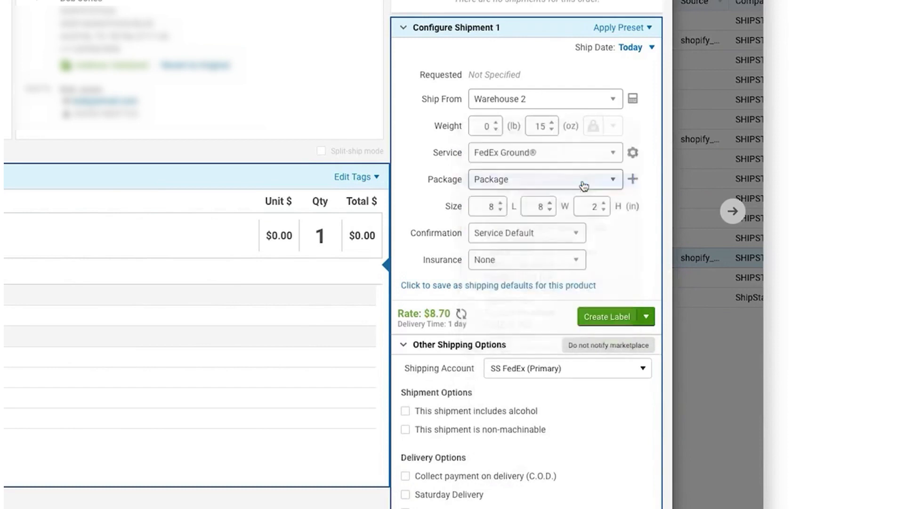
{"action": "left_click", "coordinate": [526, 233]}
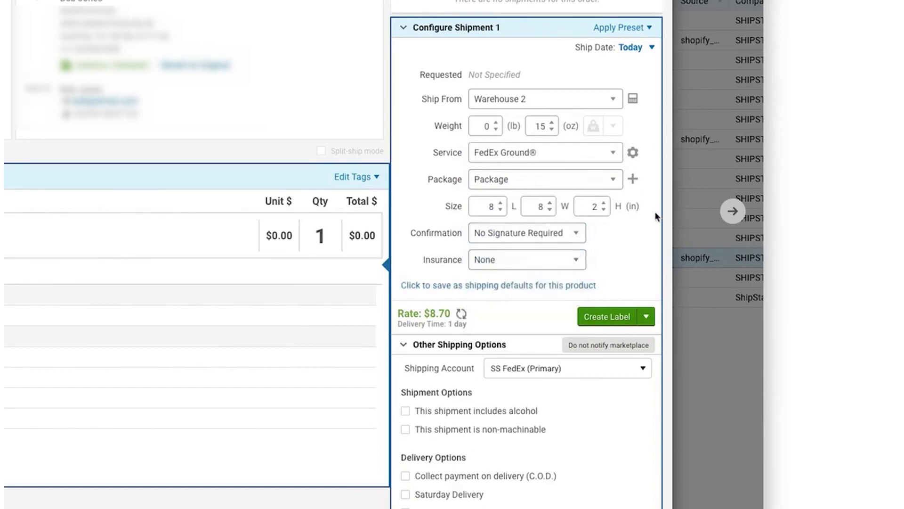
{"action": "mouse_move", "coordinate": [463, 315]}
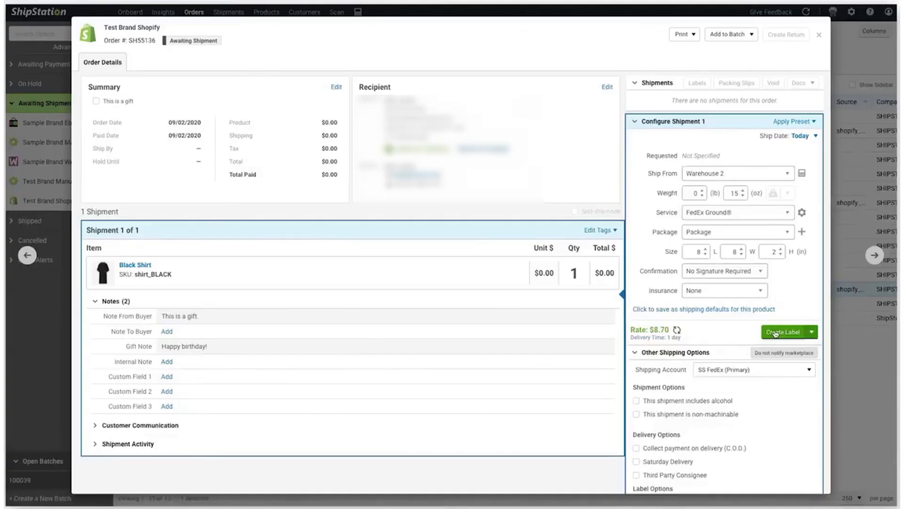
Step: Create the FedEx label for SH55136 and print it on the MARATHON-200 printer
{"action": "scroll", "scroll_direction": "down", "scroll_amount": 3}
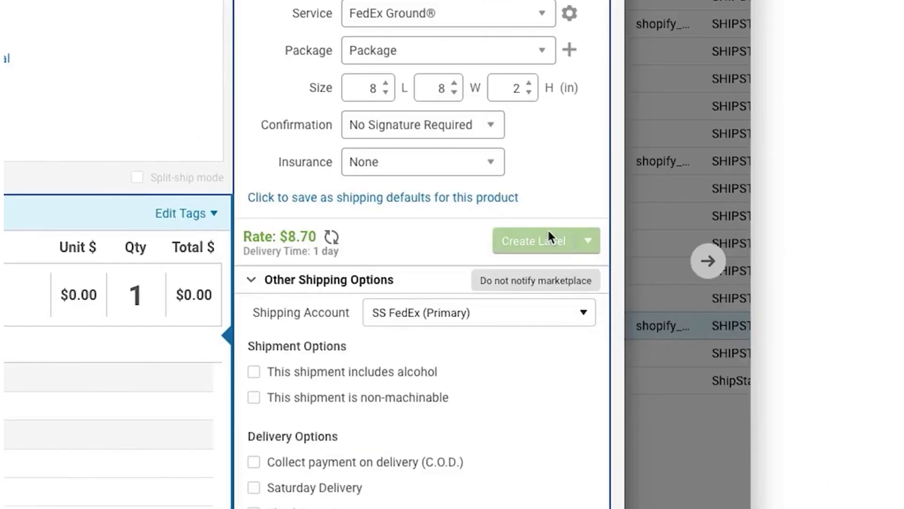
{"action": "left_click", "coordinate": [532, 241]}
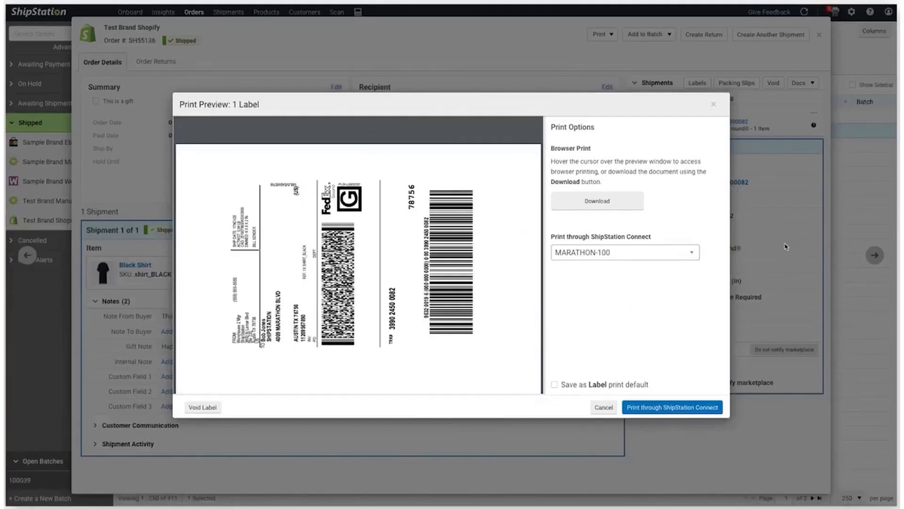
{"action": "left_click", "coordinate": [624, 252]}
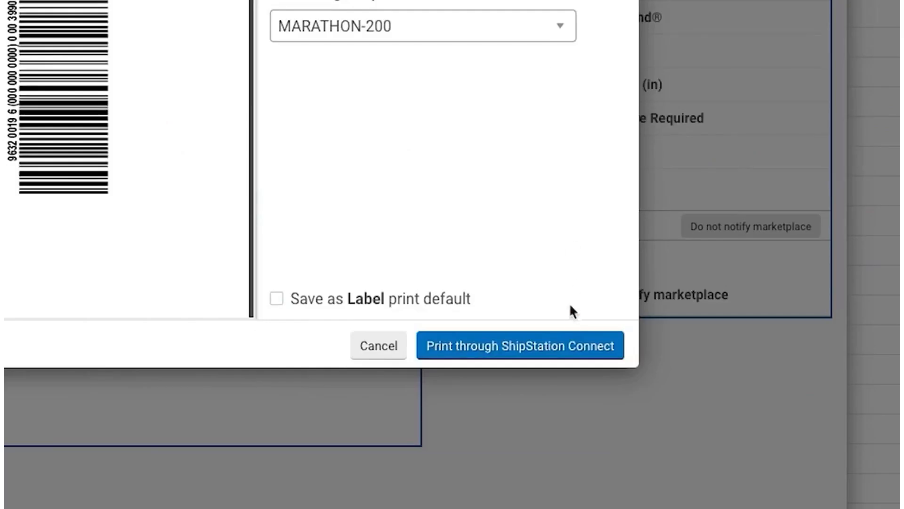
{"action": "left_click", "coordinate": [519, 345]}
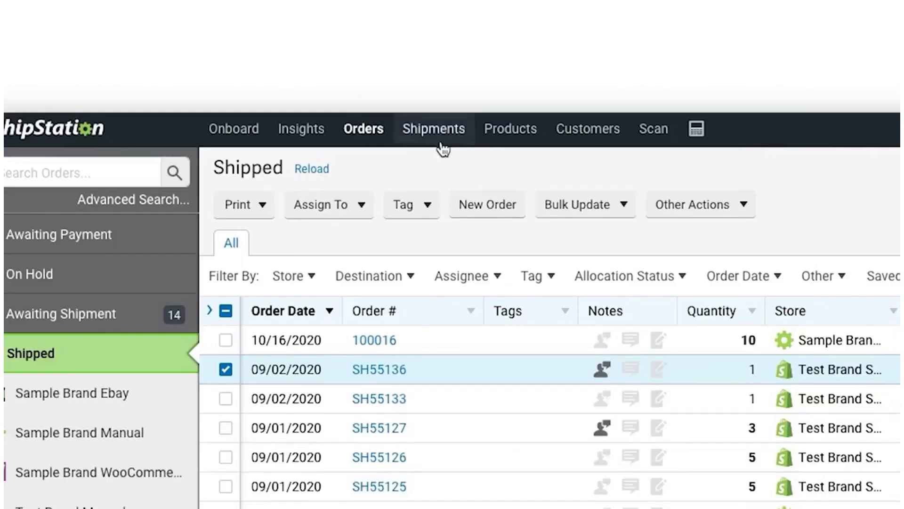
{"action": "left_click", "coordinate": [433, 128]}
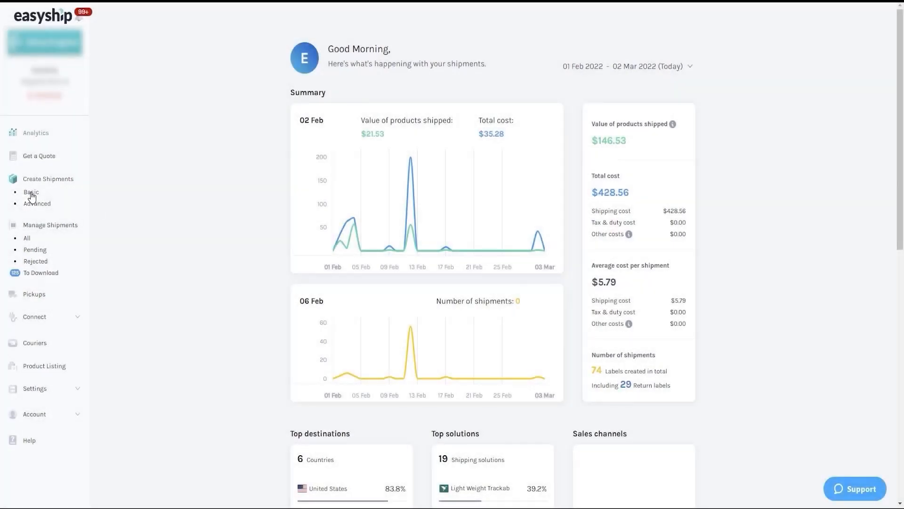
Step: Start a Basic shipment from the saved sender address to John Doe's residential Beverly Hills address
{"action": "left_click", "coordinate": [31, 193]}
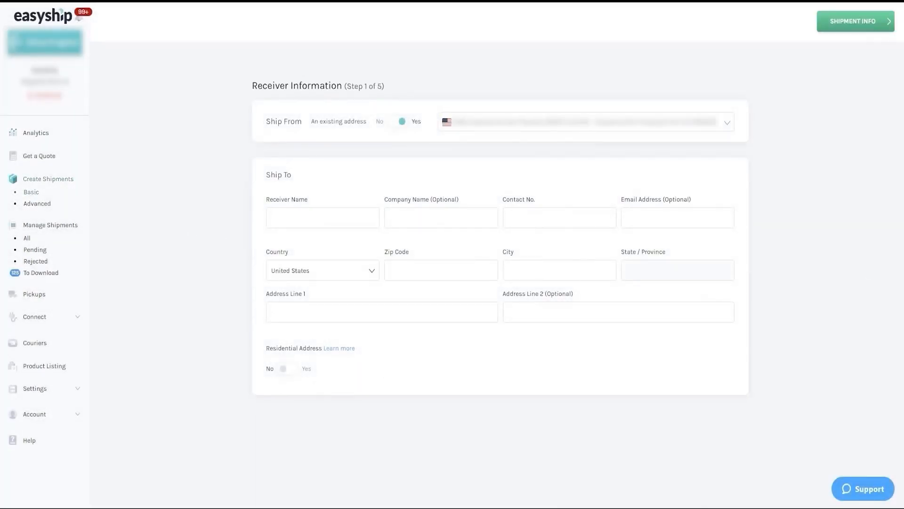
{"action": "left_click", "coordinate": [380, 121]}
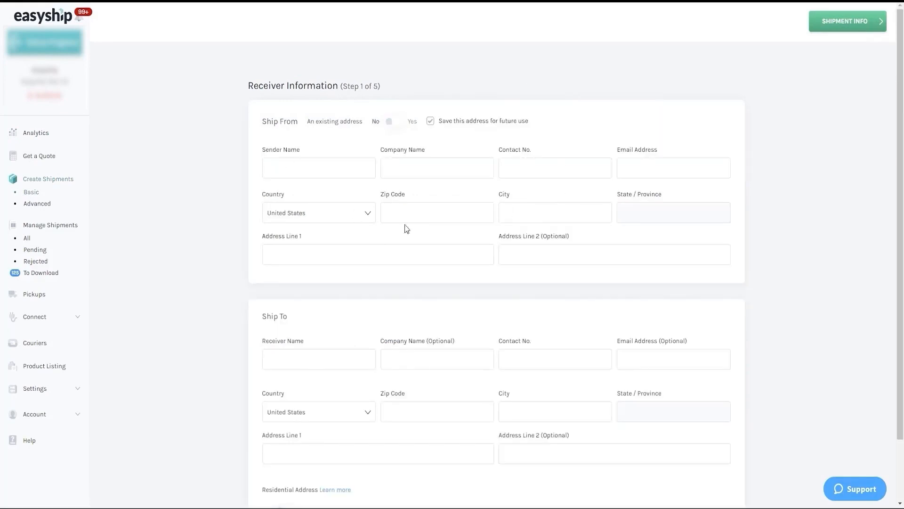
{"action": "left_click", "coordinate": [318, 212]}
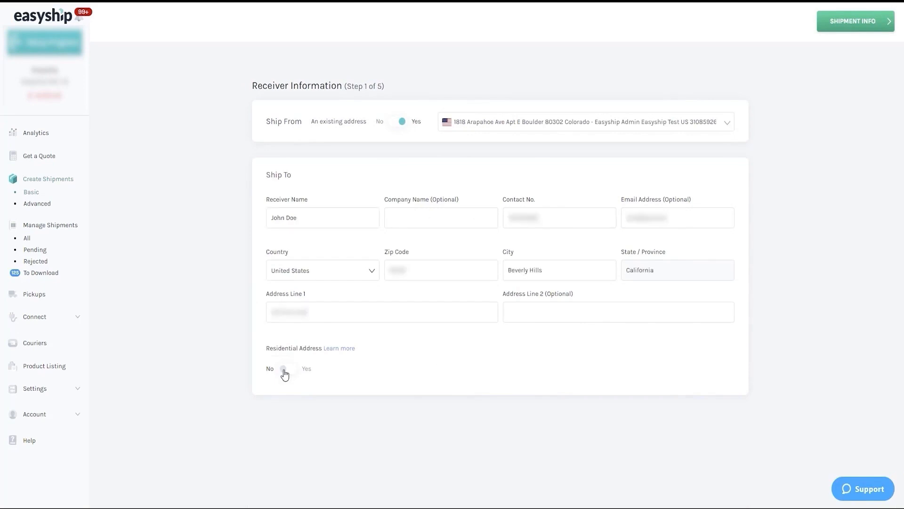
{"action": "left_click", "coordinate": [288, 369]}
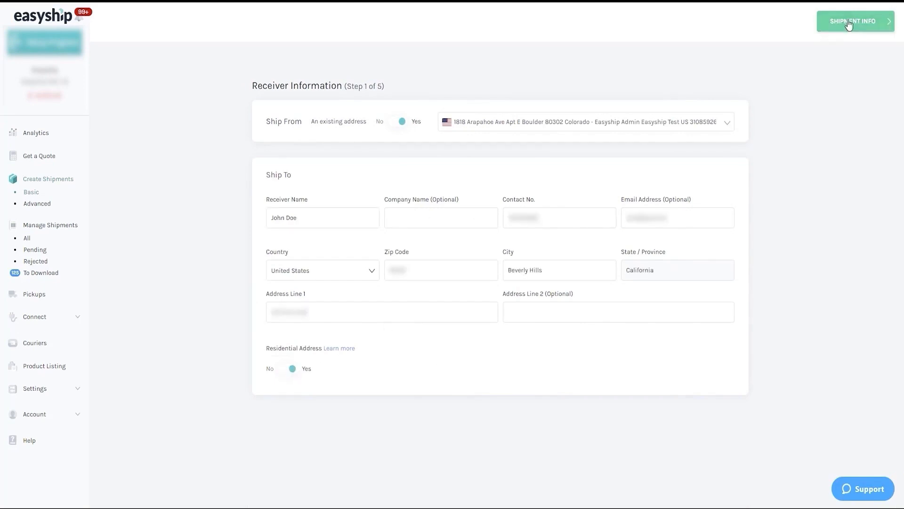
{"action": "left_click", "coordinate": [855, 21]}
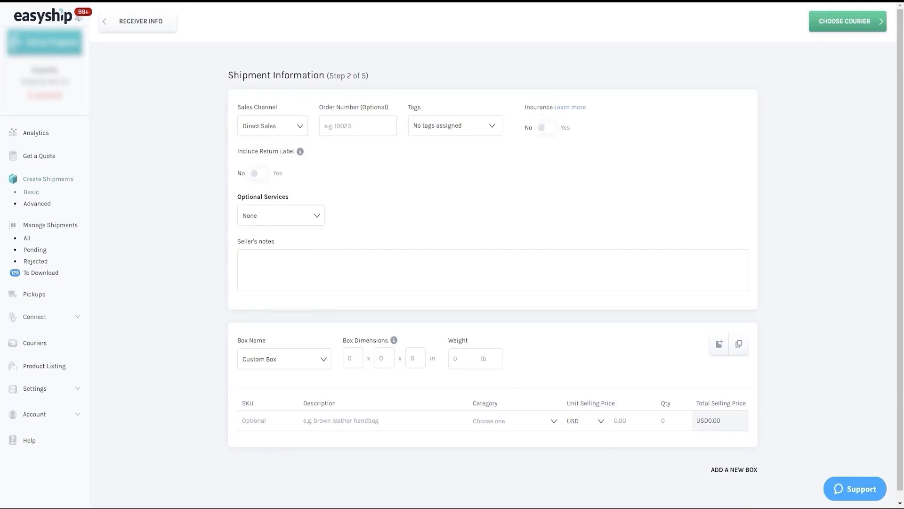
Step: Keep Direct Sales as channel, enter order number 10001, and turn insurance on
{"action": "left_click", "coordinate": [272, 125]}
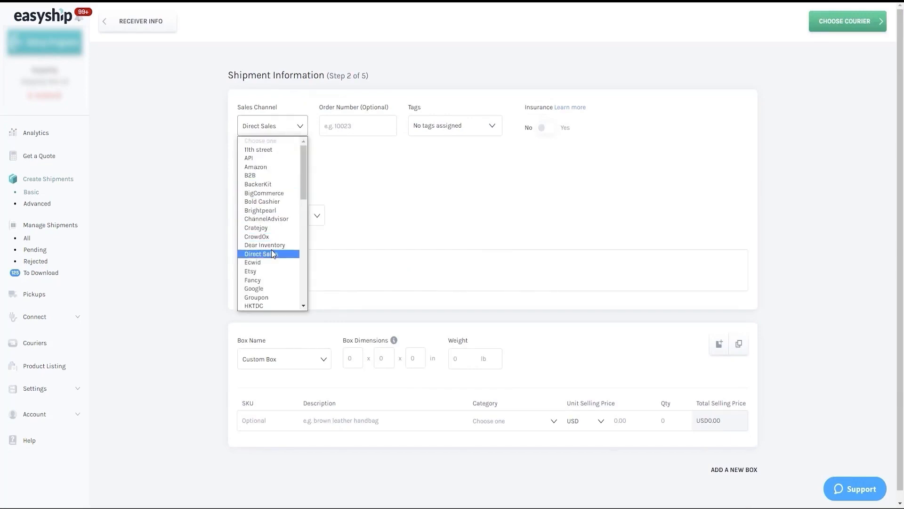
{"action": "left_click", "coordinate": [259, 254]}
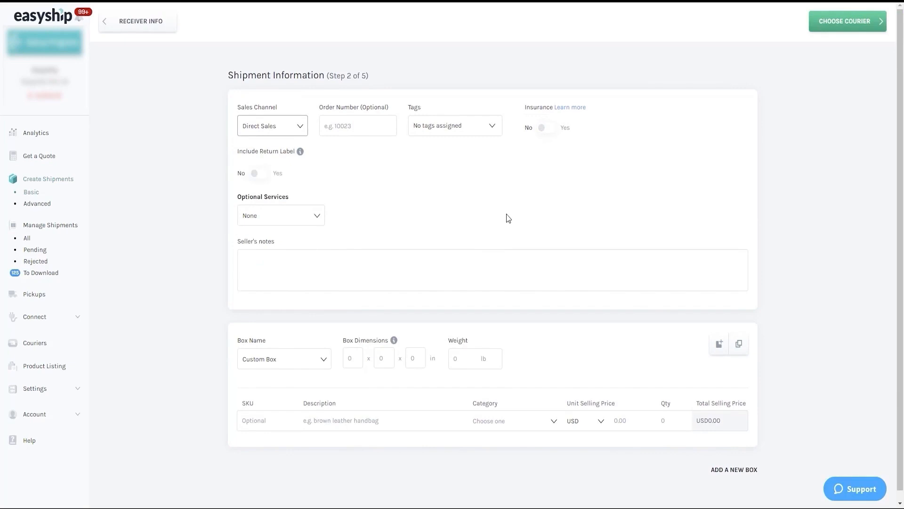
{"action": "type", "text": "10001"}
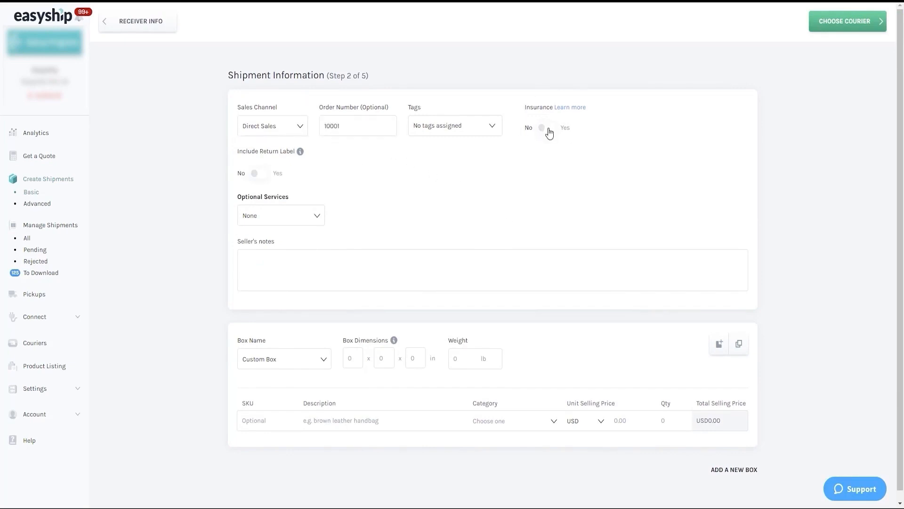
{"action": "left_click", "coordinate": [548, 128]}
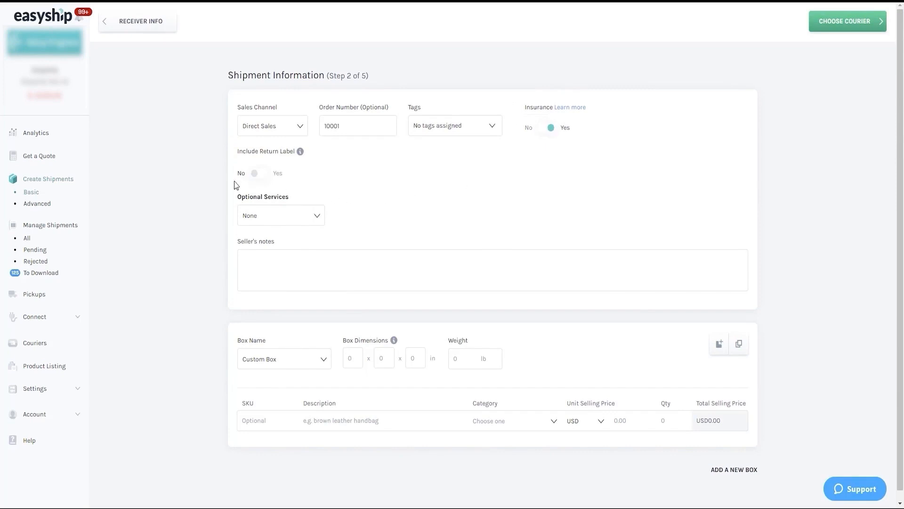
{"action": "mouse_move", "coordinate": [340, 186]}
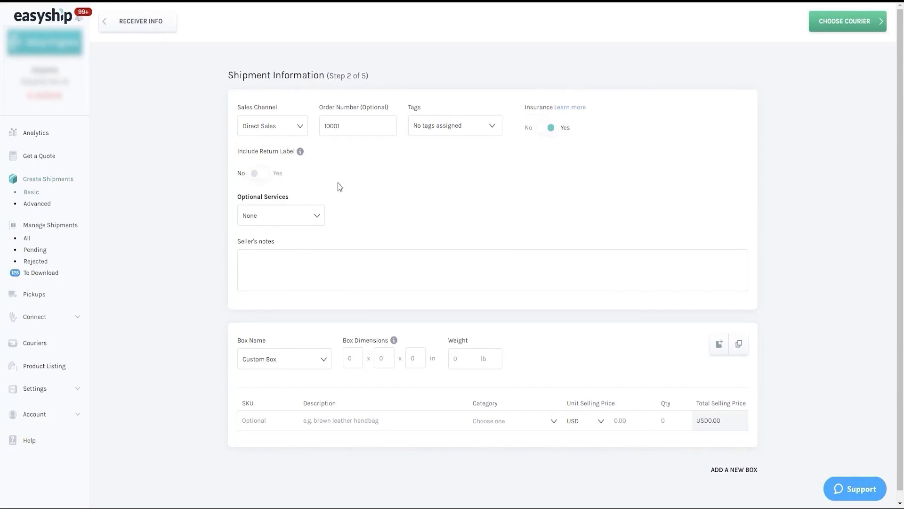
{"action": "mouse_move", "coordinate": [344, 228]}
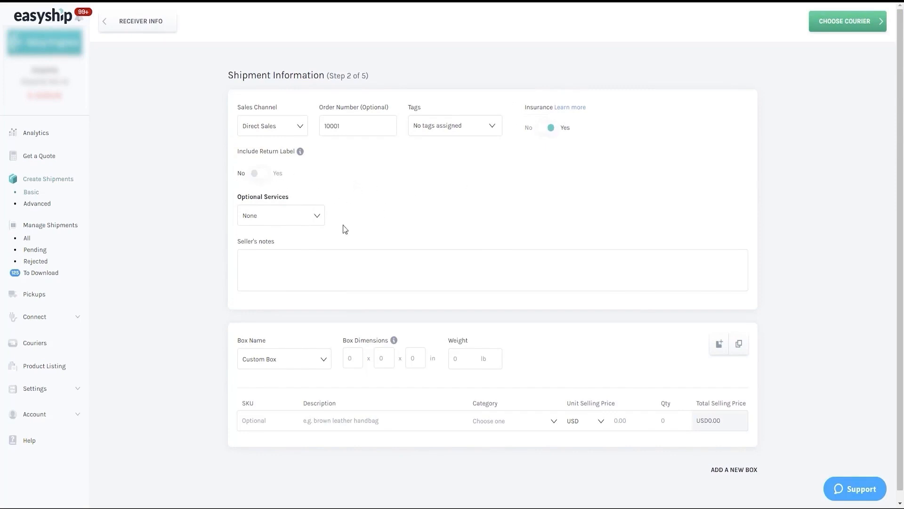
{"action": "mouse_move", "coordinate": [394, 216]}
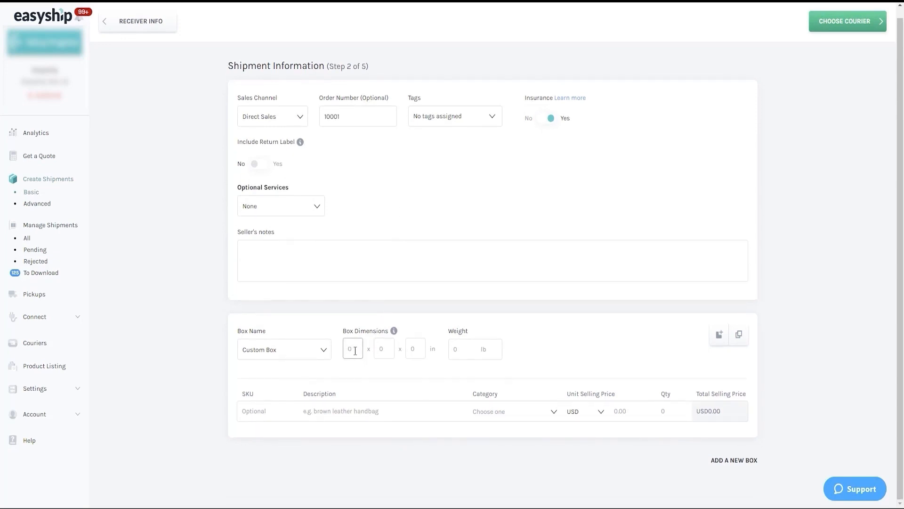
Step: Describe a 5×12×5 in, 1 lb box with a USD 123 Brown Leather Bag, then request couriers
{"action": "type", "text": "5"}
{"action": "left_click", "coordinate": [384, 349]}
{"action": "type", "text": "12"}
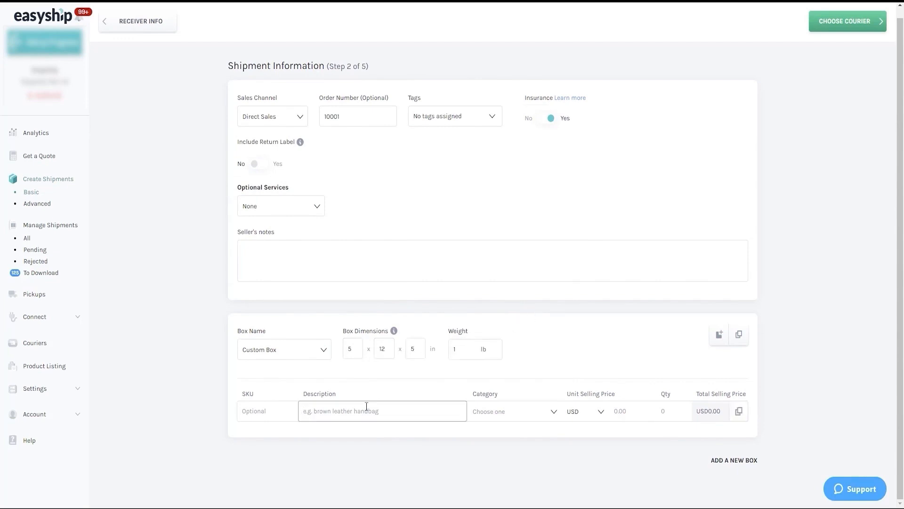
{"action": "type", "text": "Brown"}
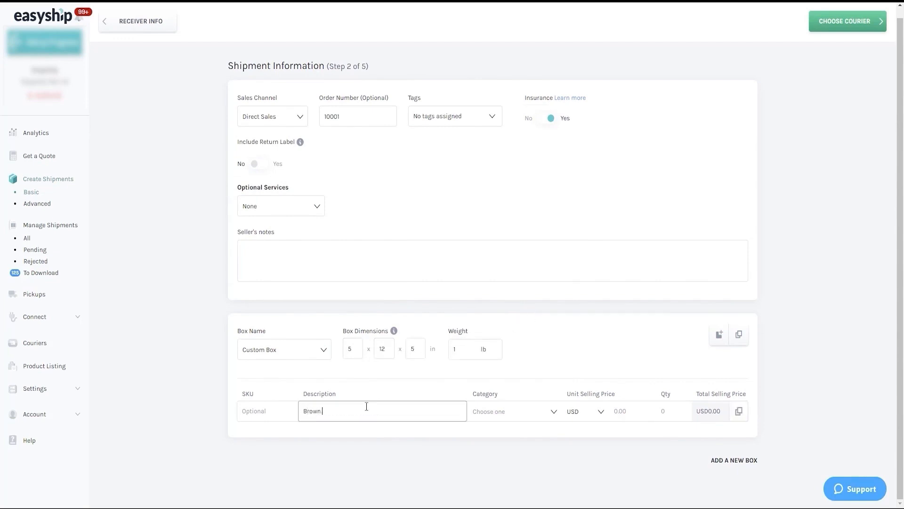
{"action": "left_click", "coordinate": [512, 411]}
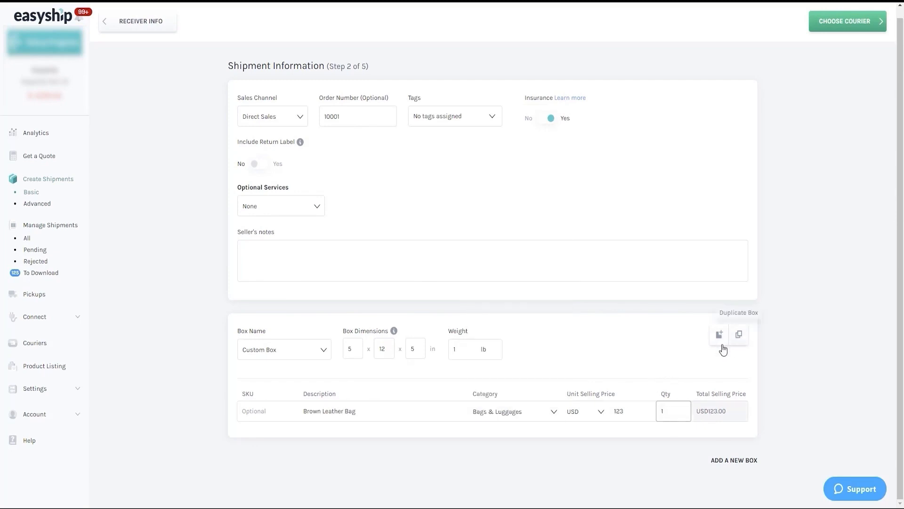
{"action": "left_click", "coordinate": [718, 335]}
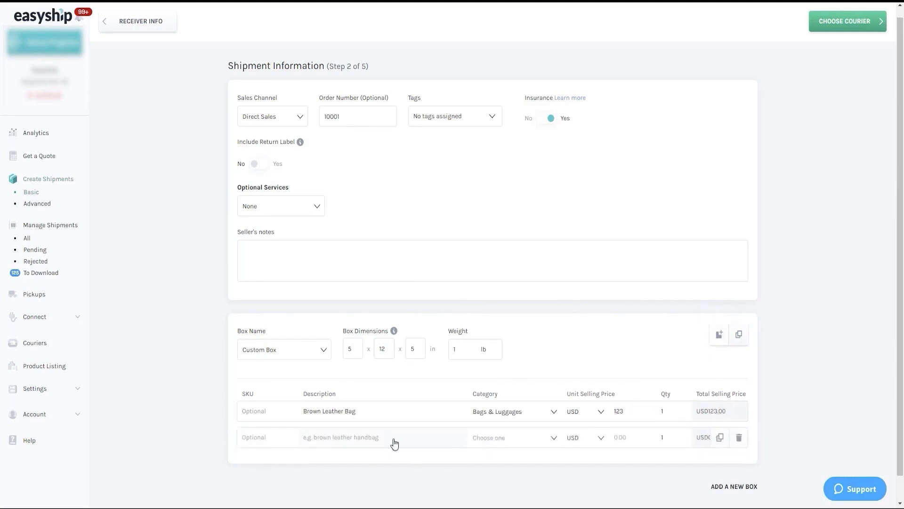
{"action": "left_click", "coordinate": [739, 437]}
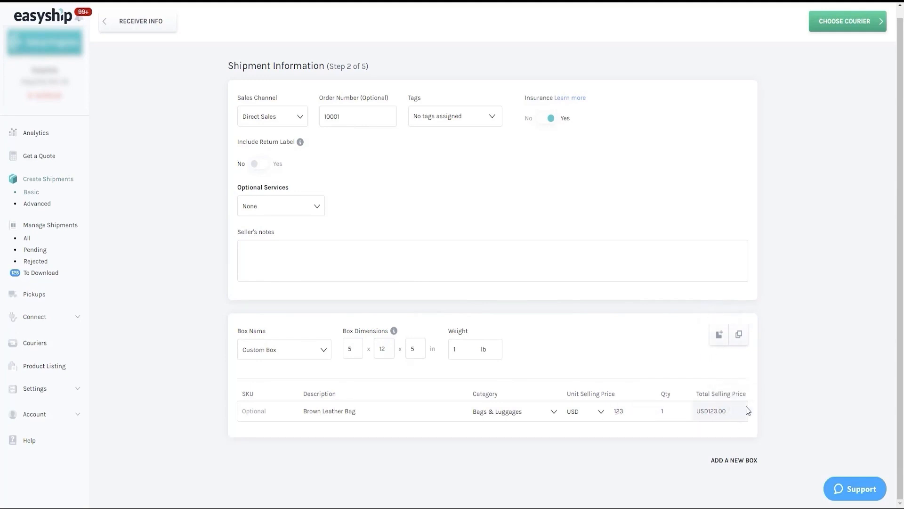
{"action": "left_click", "coordinate": [847, 21]}
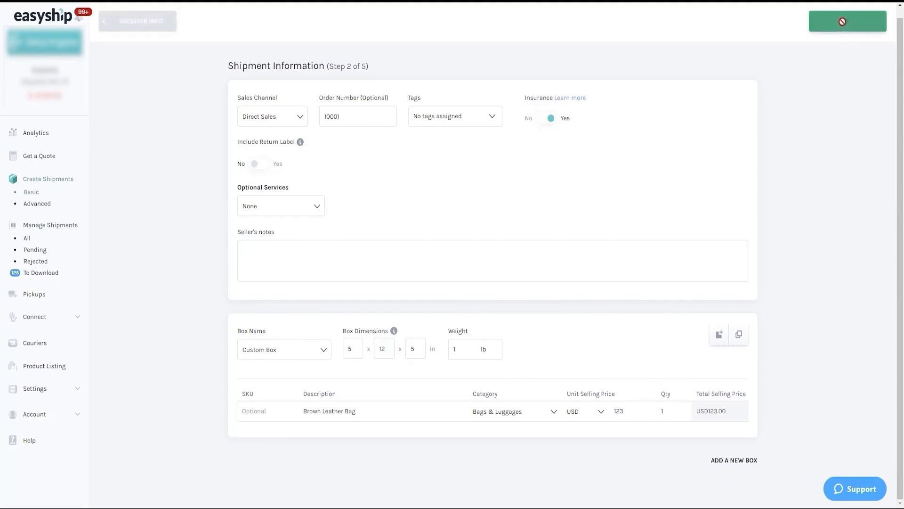
{"action": "left_click", "coordinate": [847, 21]}
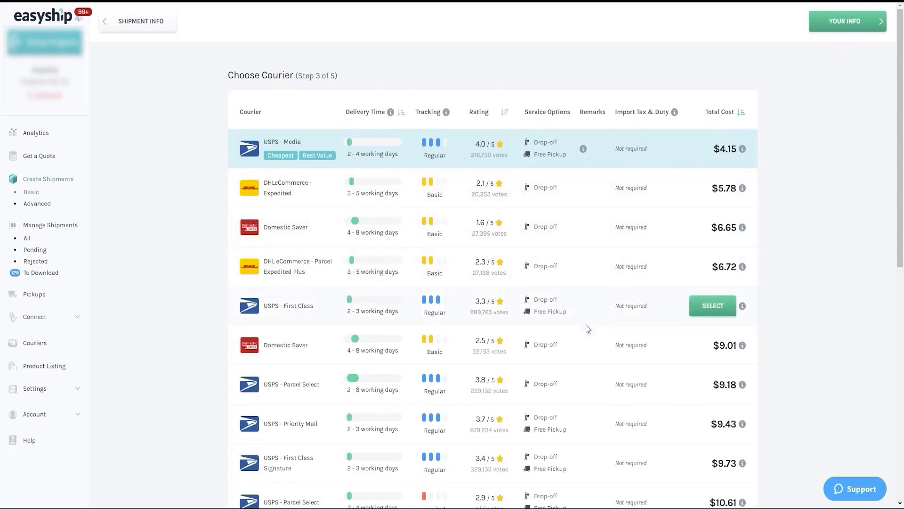
{"action": "mouse_move", "coordinate": [699, 245]}
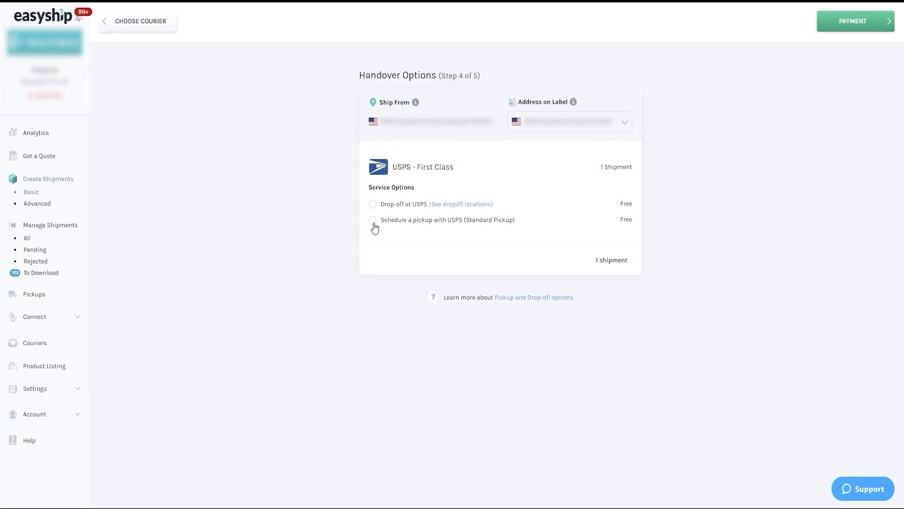
Step: Ship via USPS First Class with a scheduled pickup and confirm the $7.01 payment
{"action": "left_click", "coordinate": [372, 220]}
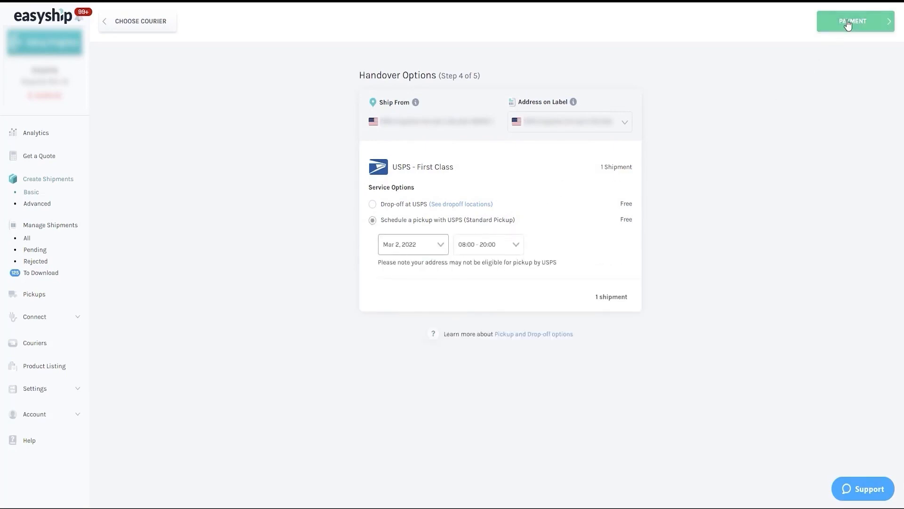
{"action": "left_click", "coordinate": [855, 21]}
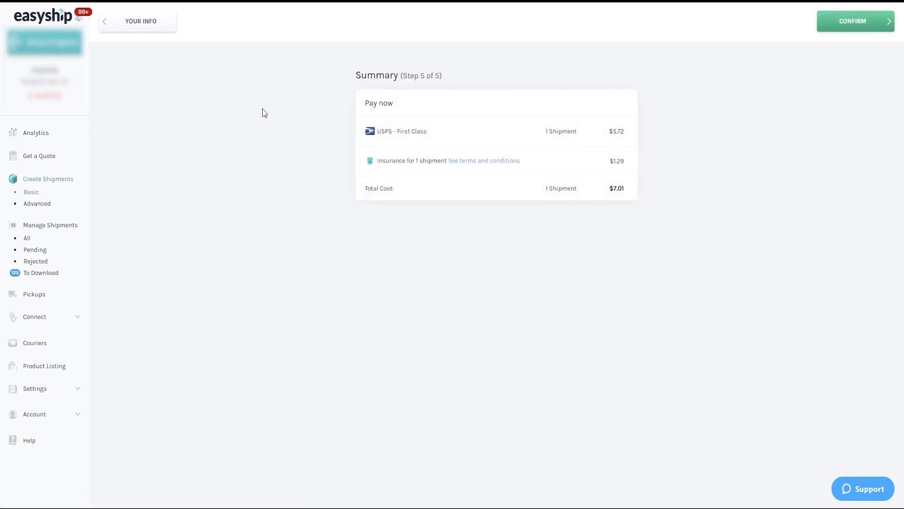
{"action": "left_click", "coordinate": [854, 21]}
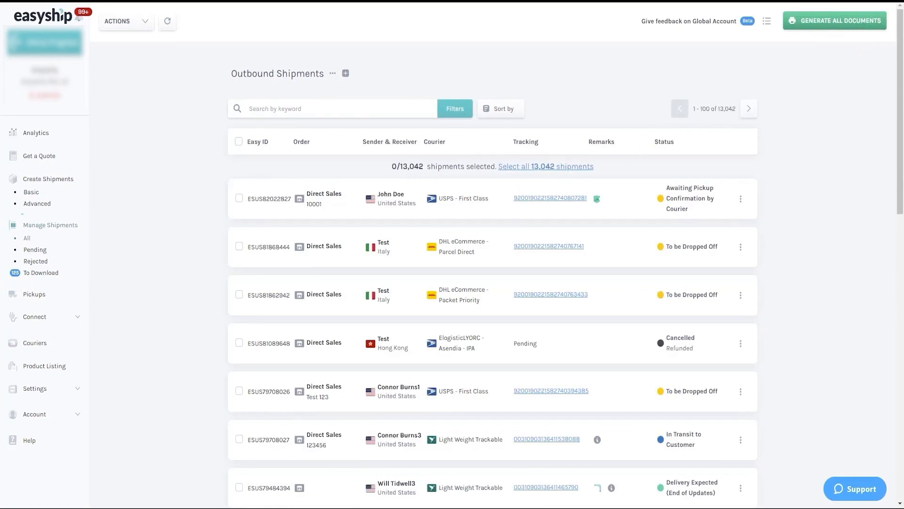
Step: Generate documents for John Doe's shipment and preview its USPS First-Class label
{"action": "left_click", "coordinate": [239, 198]}
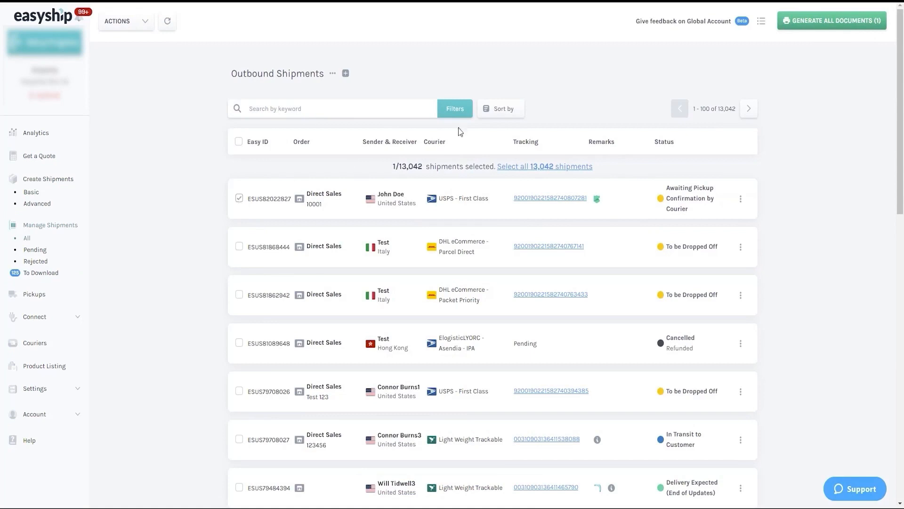
{"action": "left_click", "coordinate": [832, 20]}
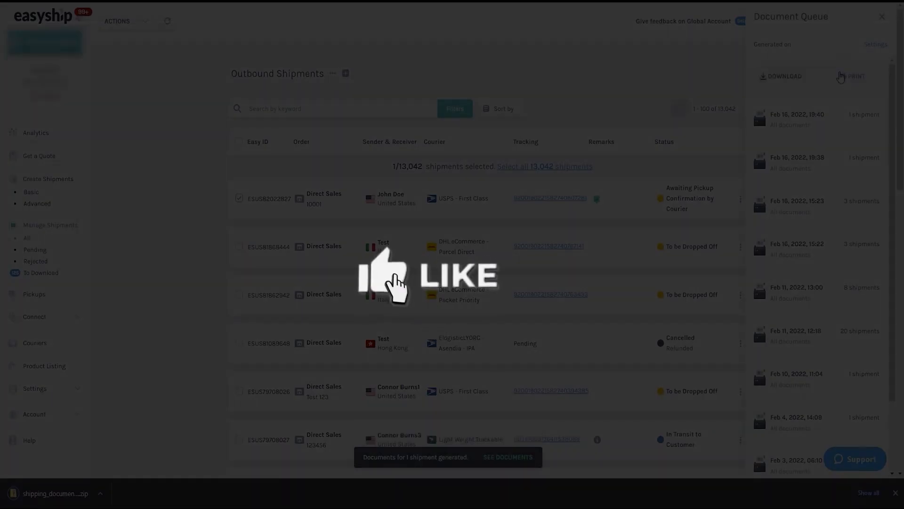
{"action": "left_click", "coordinate": [856, 75]}
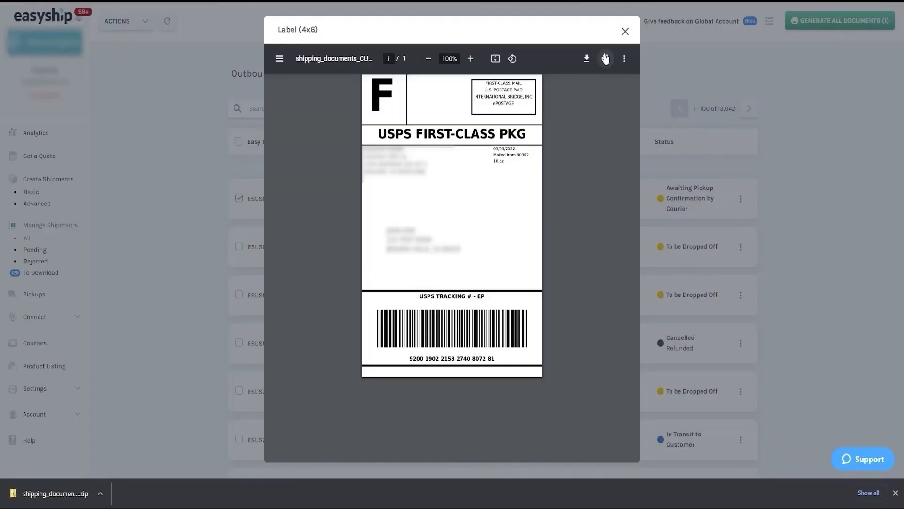
{"action": "left_click", "coordinate": [624, 31]}
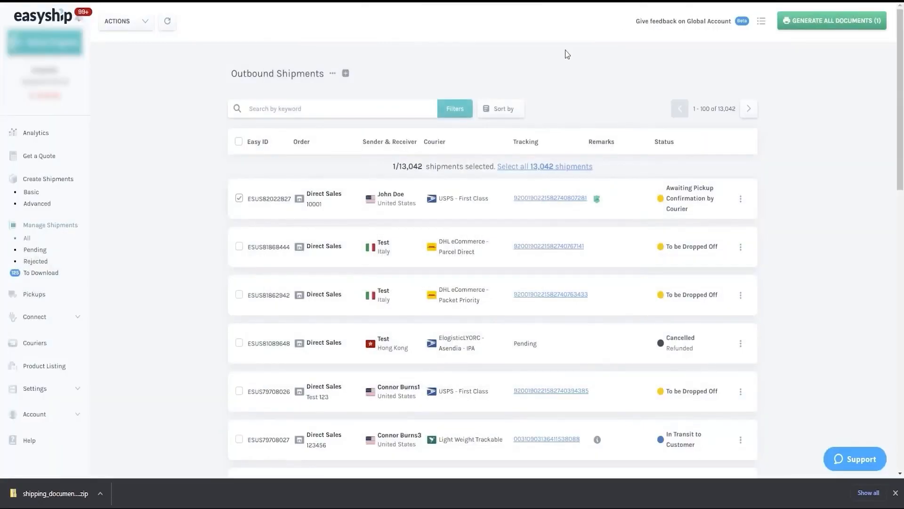